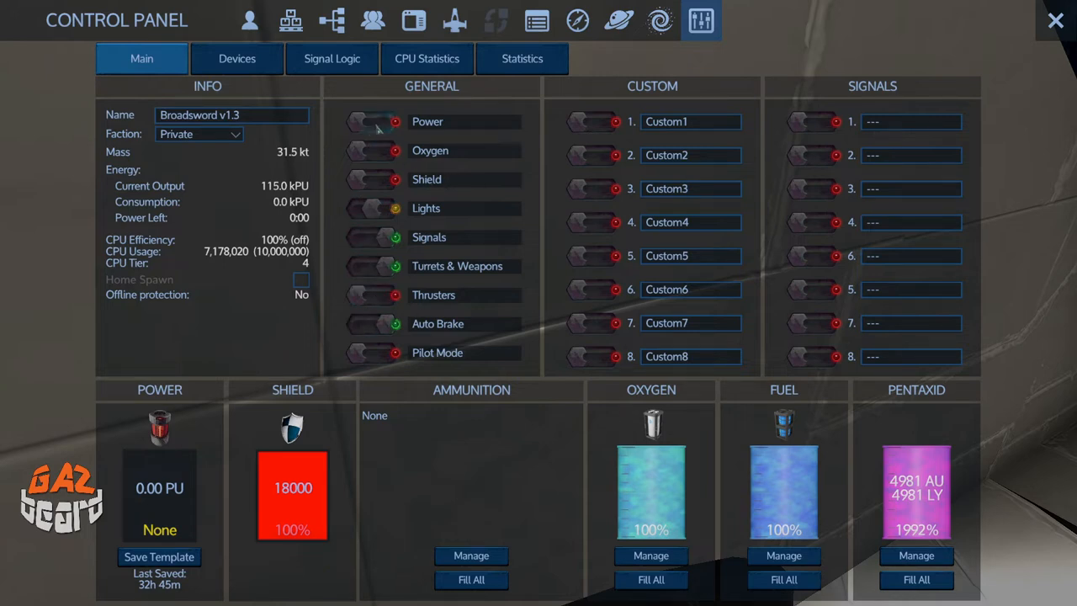
Open Choose Texture/Color and pick a texture from its second page
left_click(370, 121)
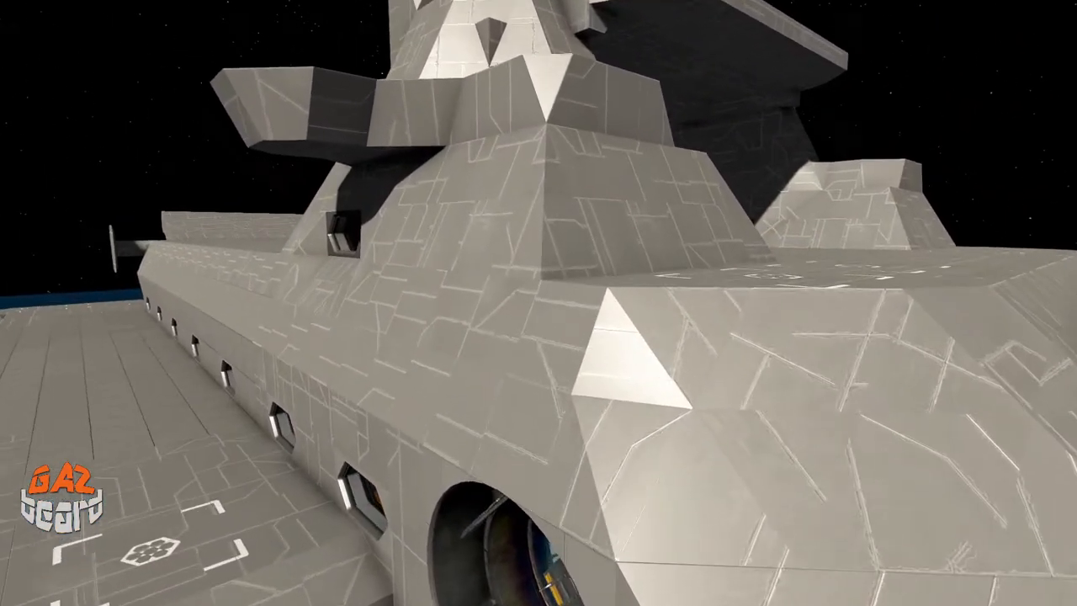
mouse_move(538, 303)
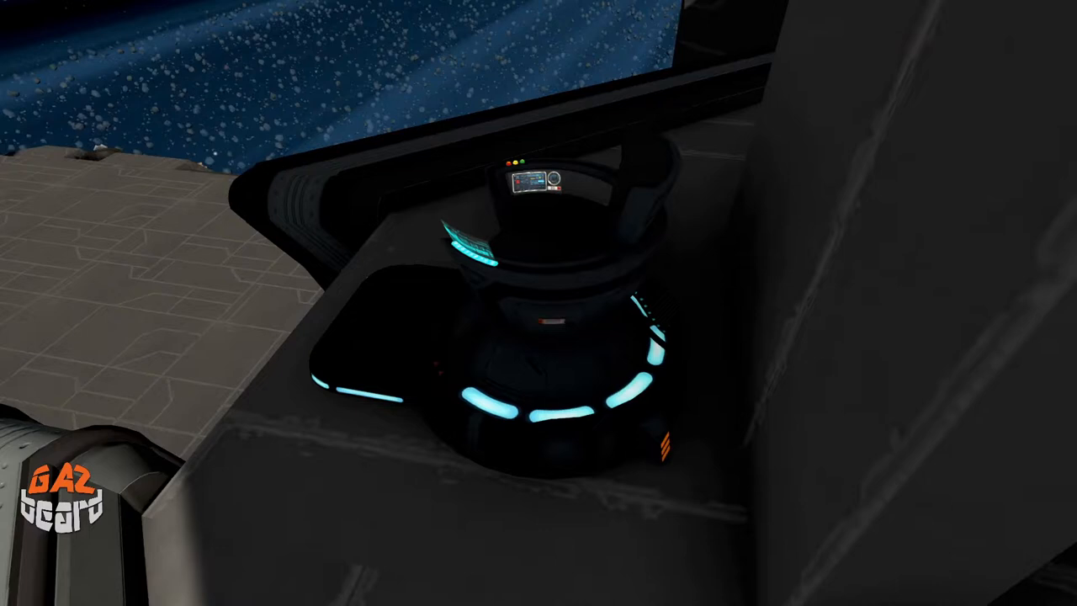
mouse_move(539, 303)
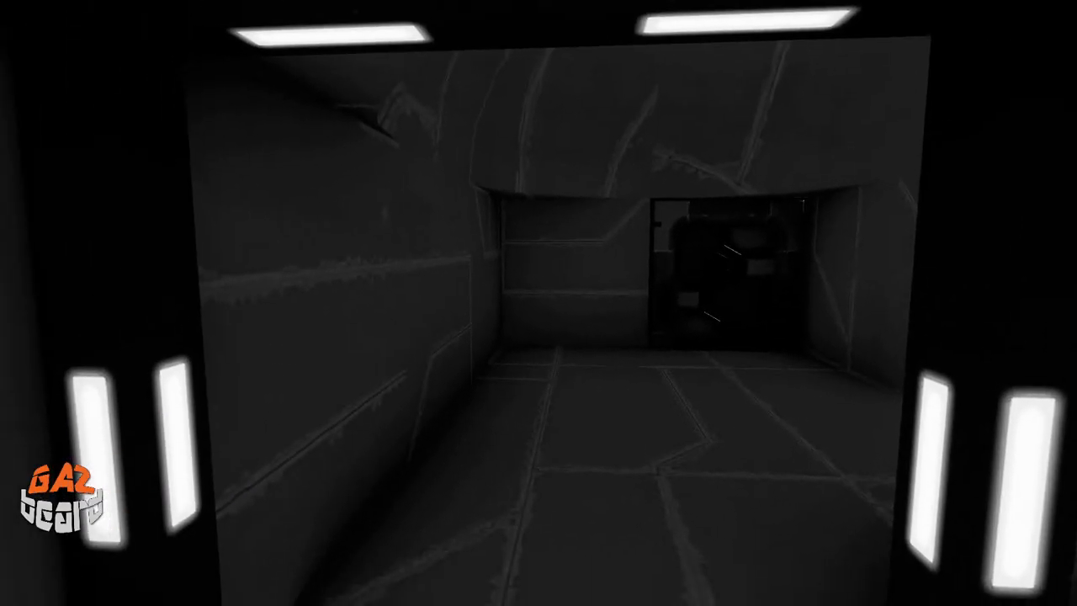
mouse_move(538, 303)
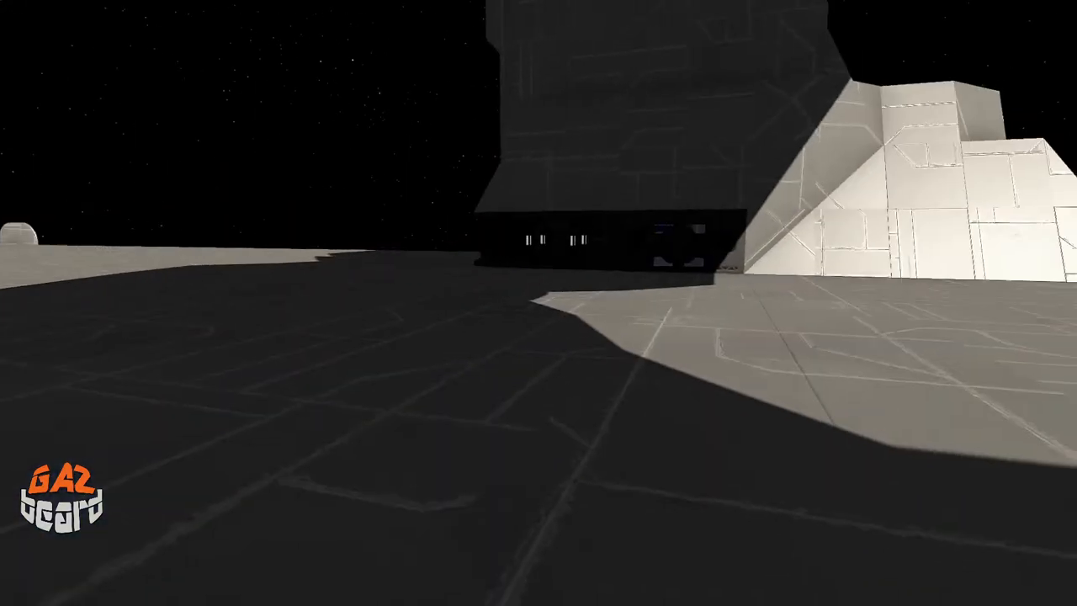
mouse_move(539, 303)
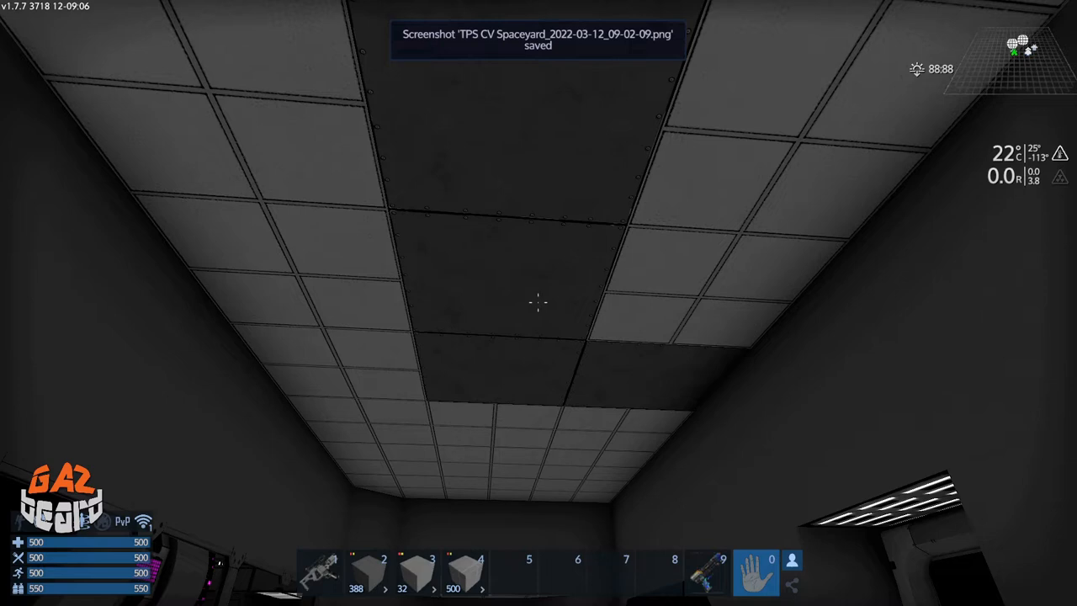
left_click(721, 572)
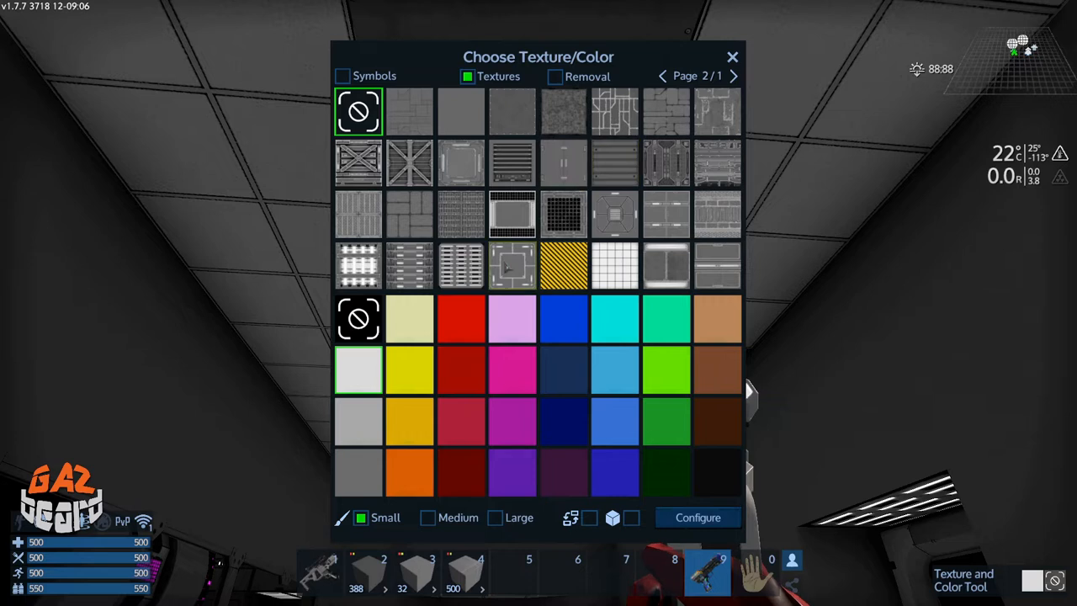
left_click(734, 75)
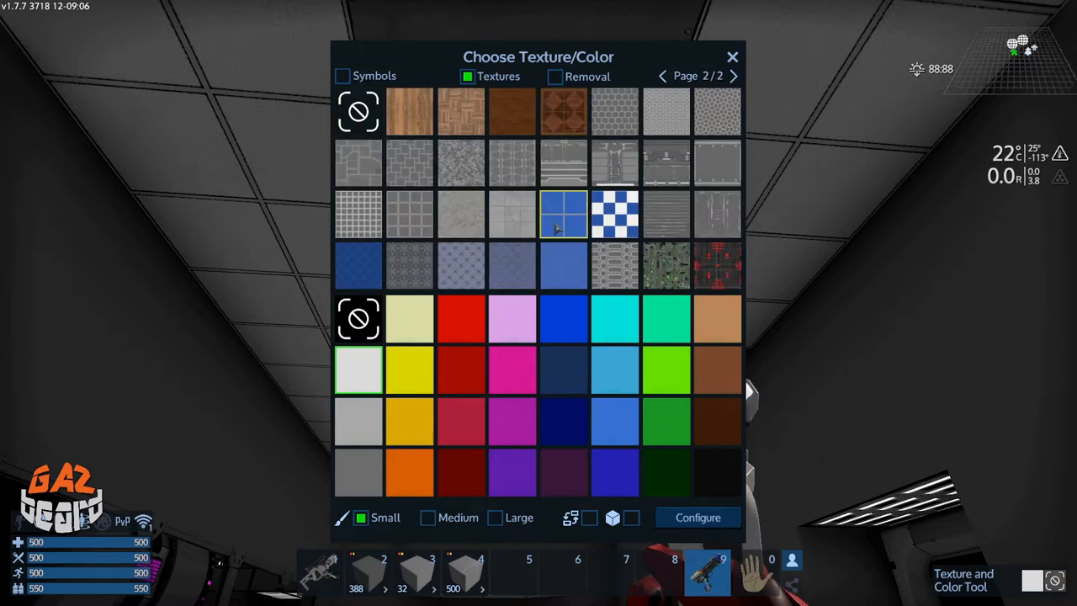
left_click(730, 56)
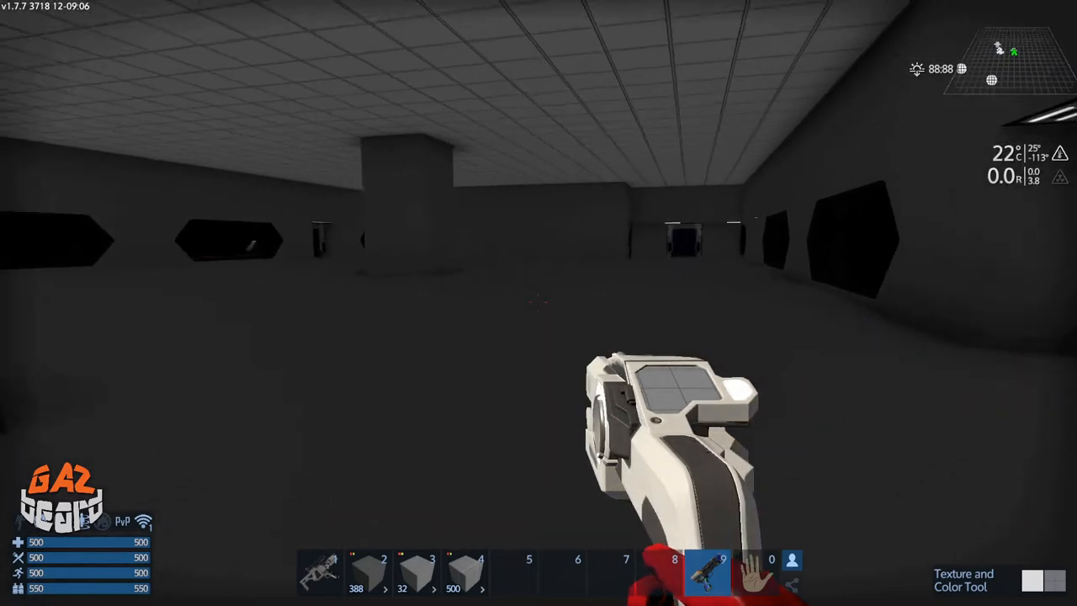
Switch to the empty hand slot 0, stowing the texture tool
key("0")
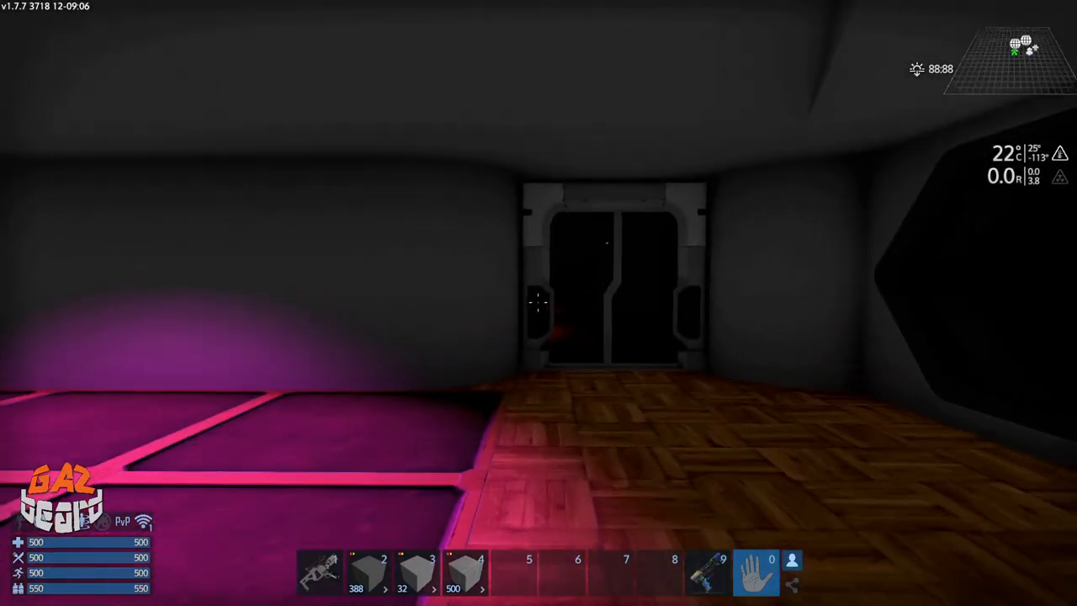
mouse_move(538, 303)
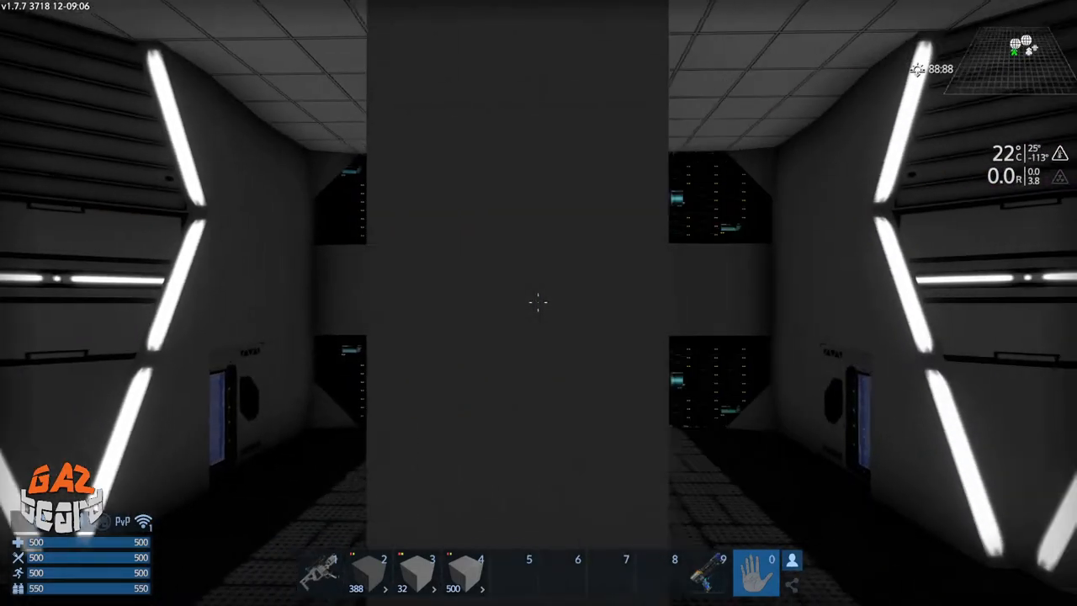
mouse_move(538, 303)
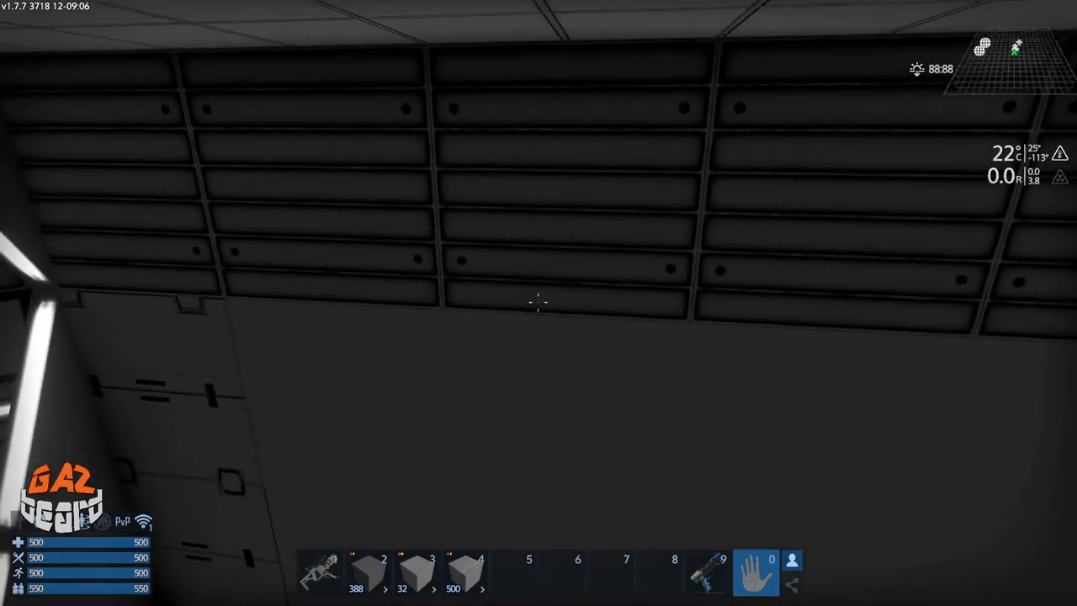
mouse_move(538, 302)
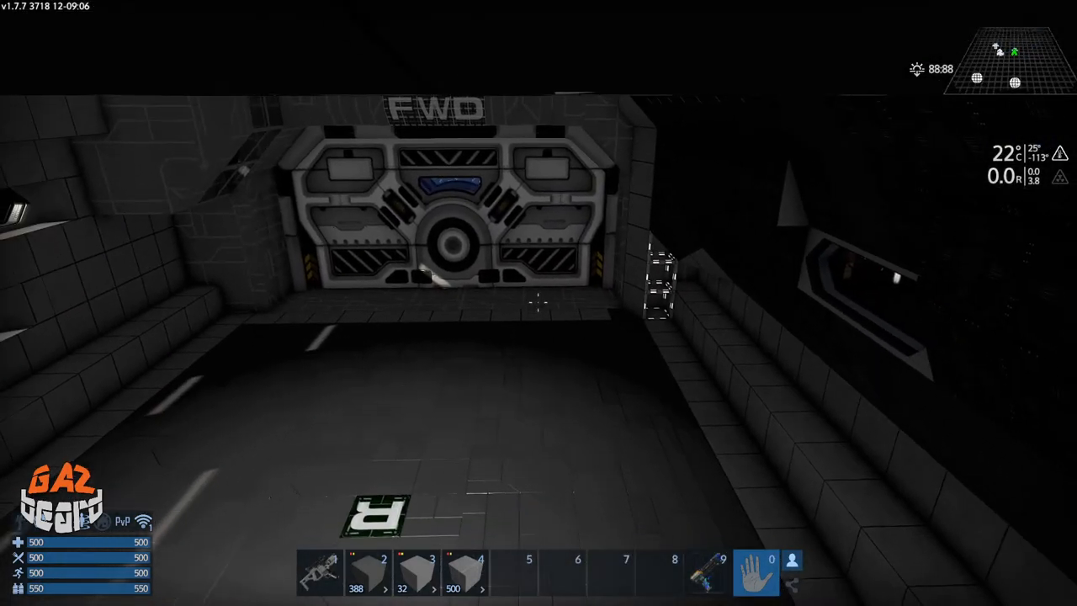
mouse_move(538, 303)
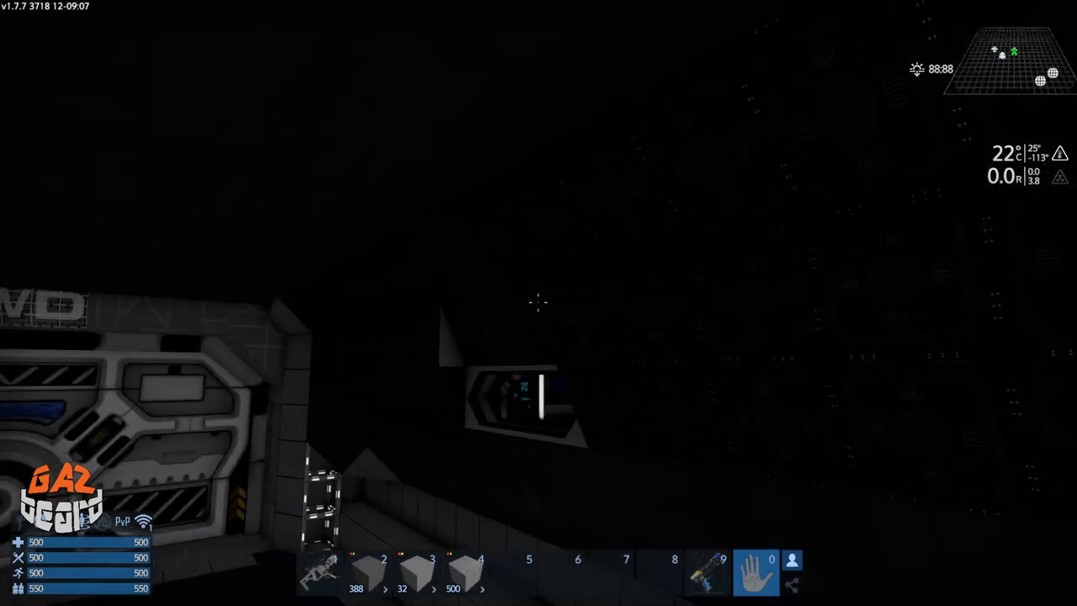
mouse_move(538, 303)
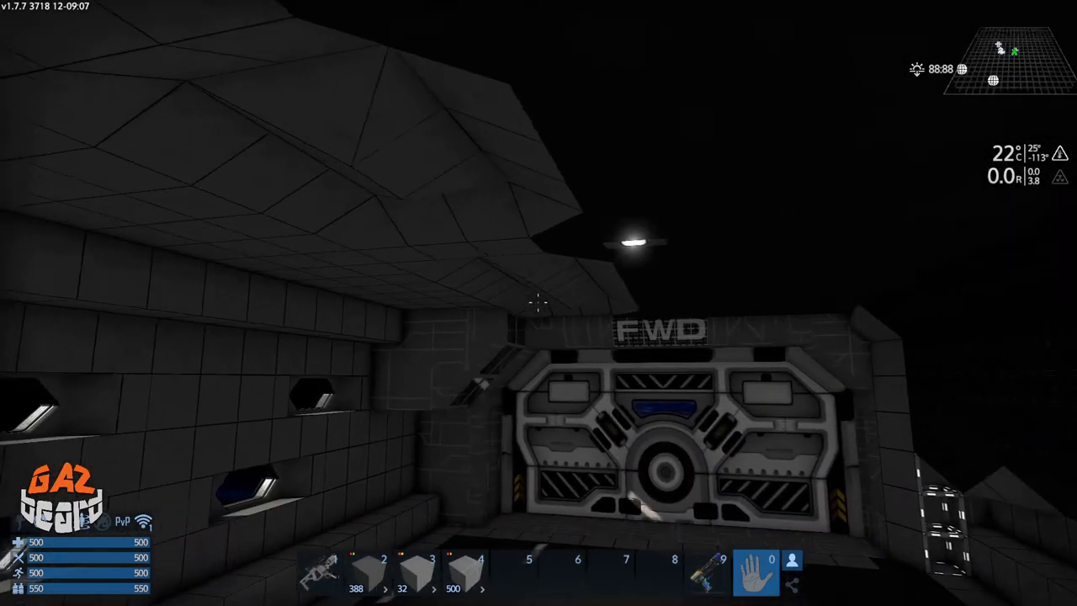
mouse_move(538, 302)
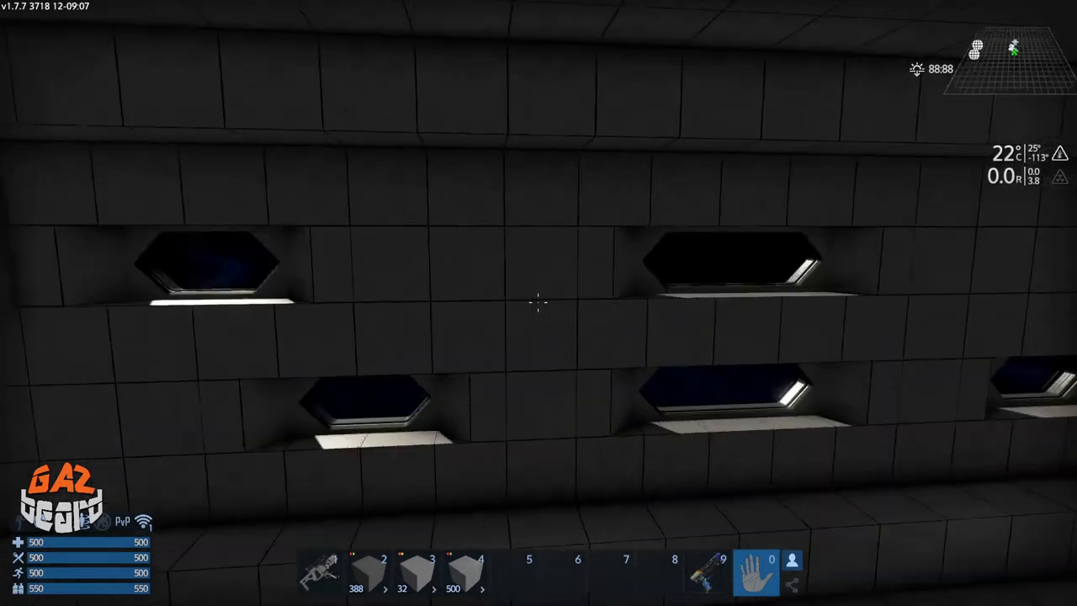
mouse_move(538, 303)
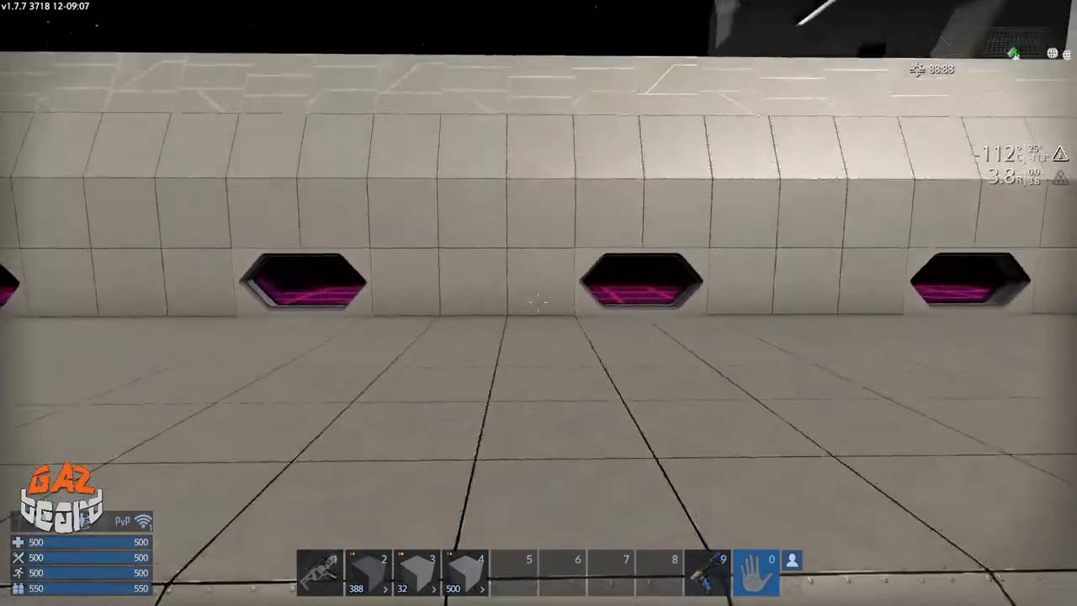
mouse_move(538, 302)
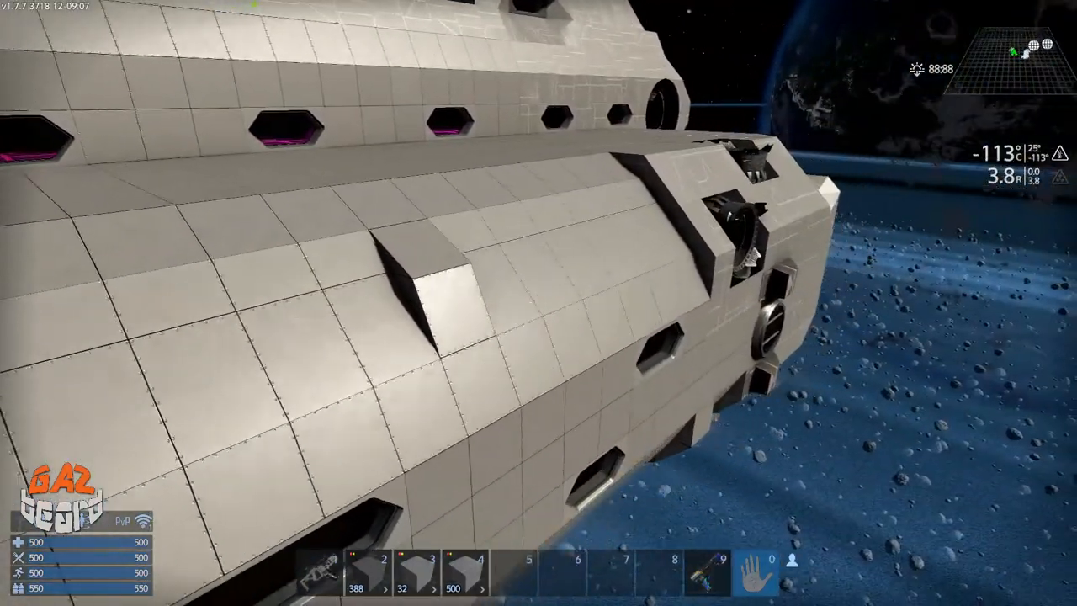
mouse_move(538, 303)
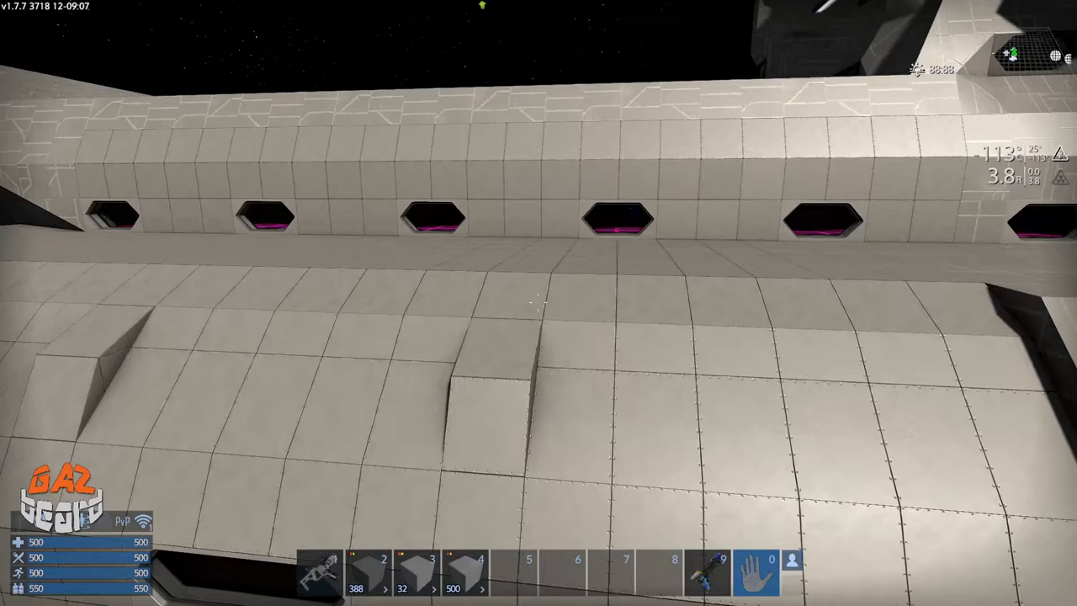
mouse_move(539, 302)
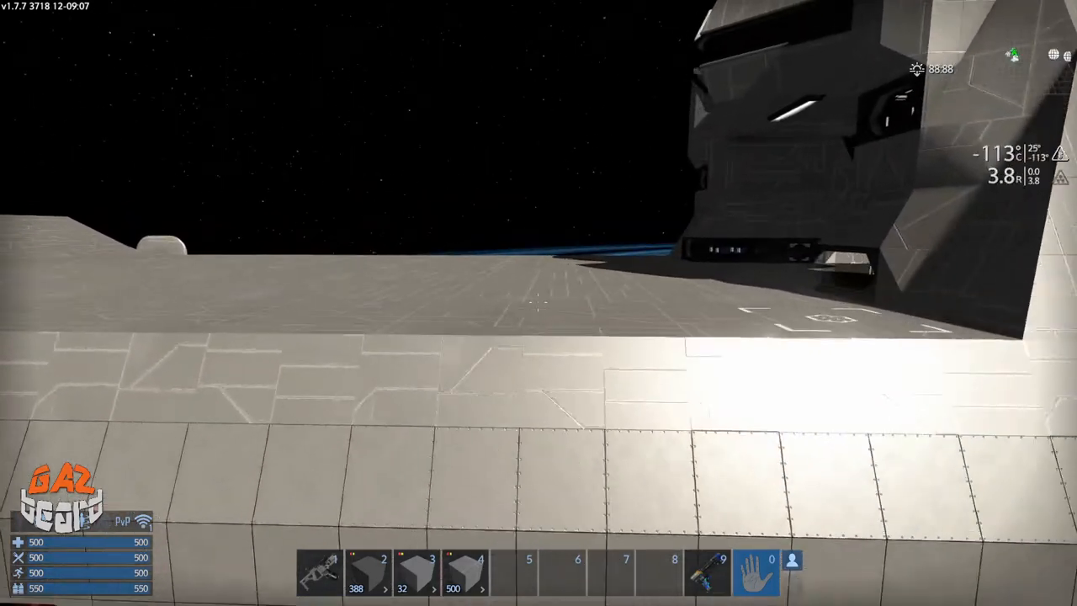
mouse_move(538, 303)
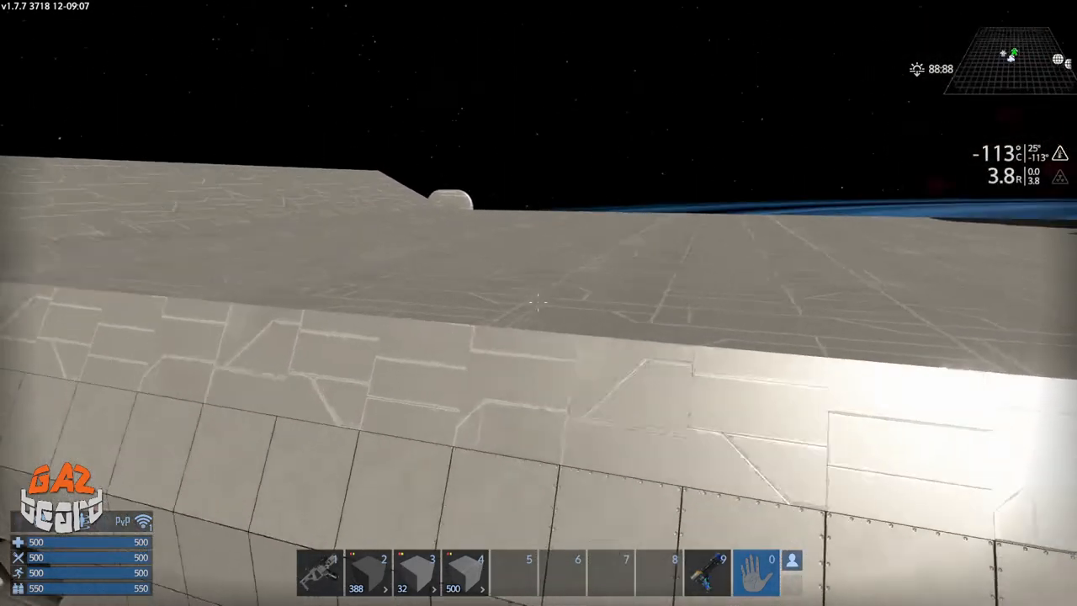
mouse_move(538, 303)
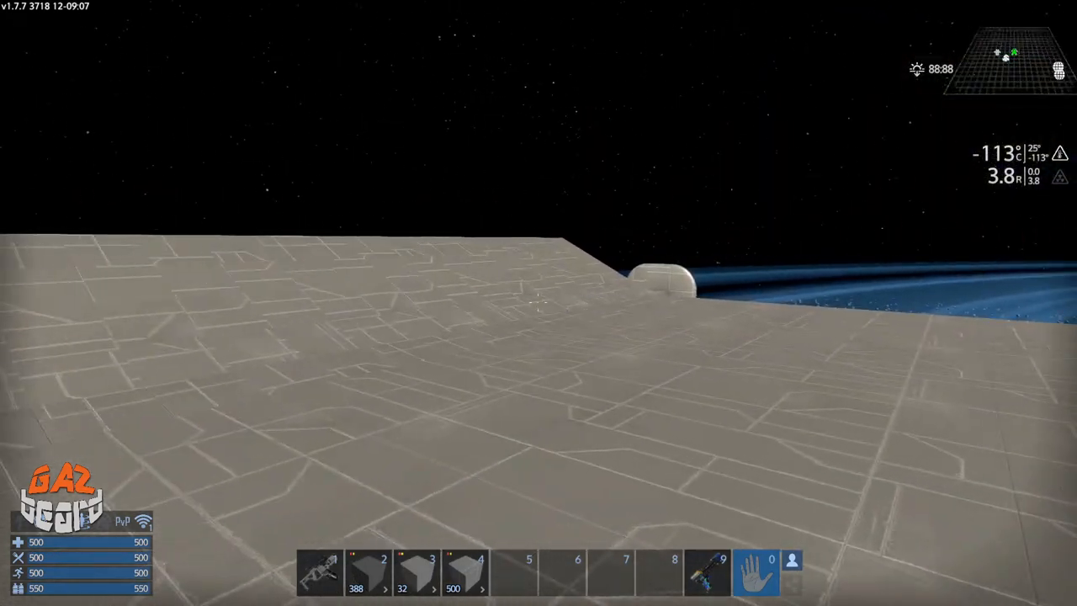
mouse_move(538, 303)
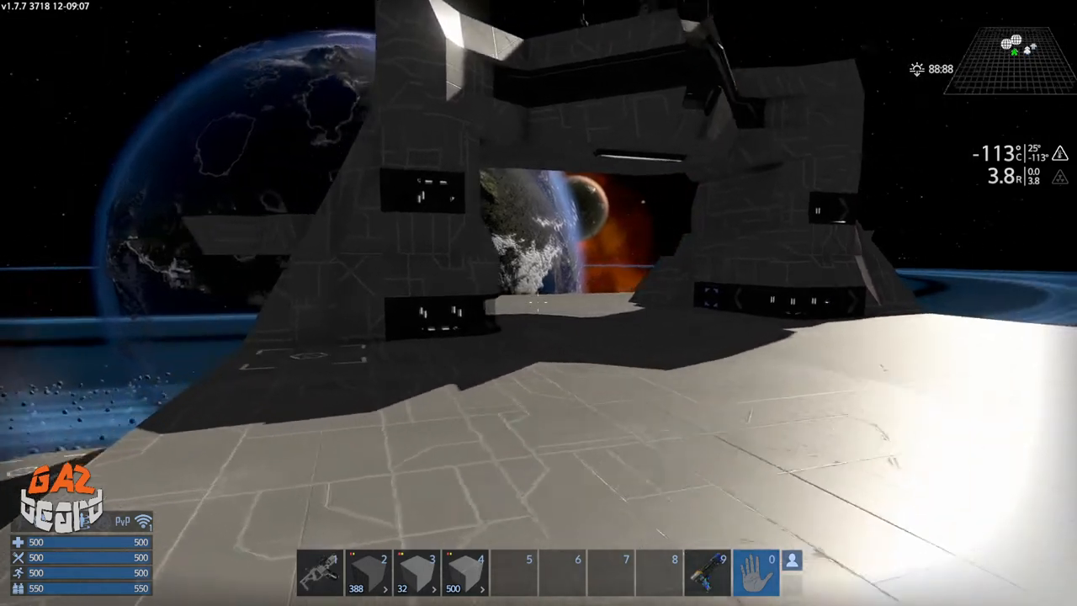
mouse_move(538, 303)
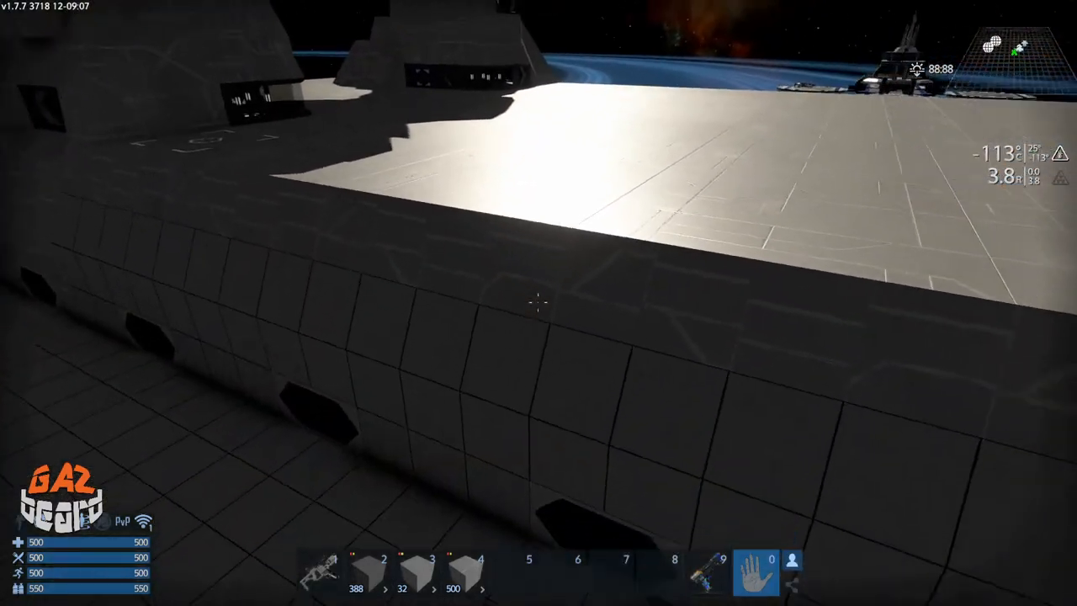
mouse_move(538, 302)
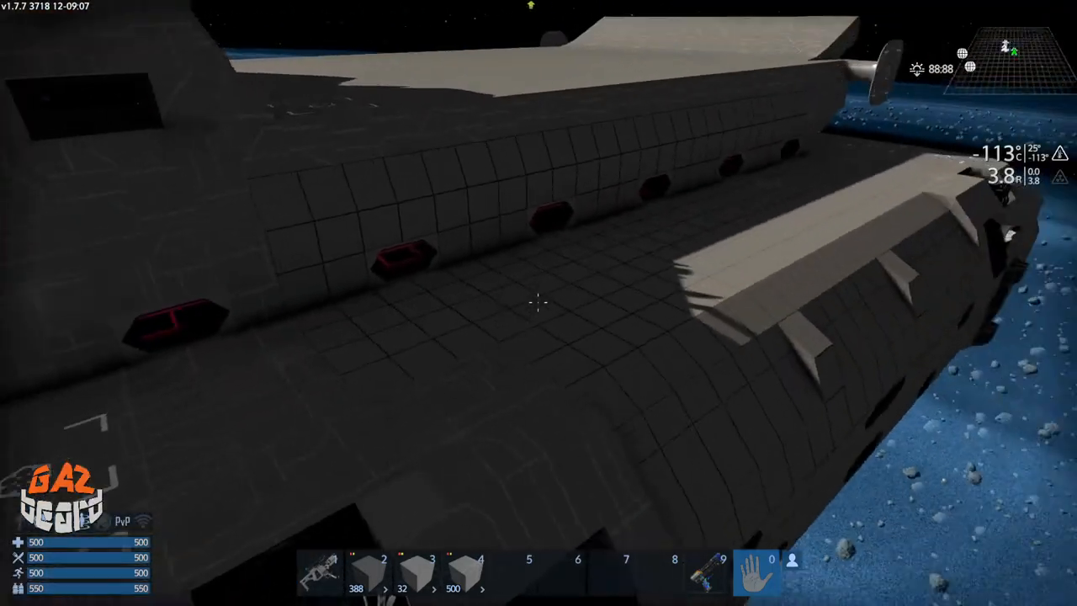
mouse_move(538, 303)
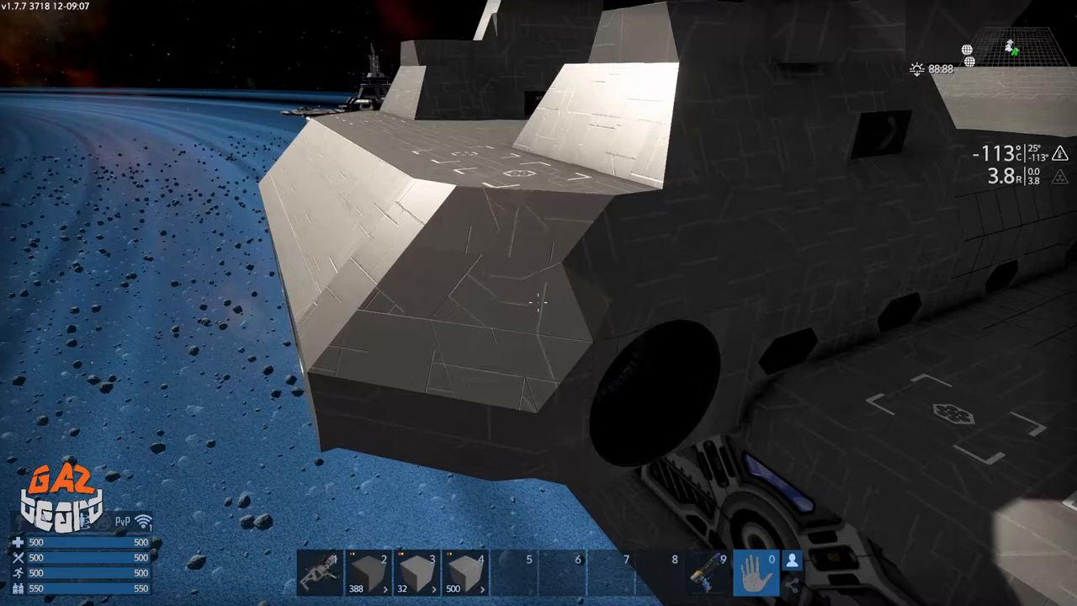
mouse_move(538, 303)
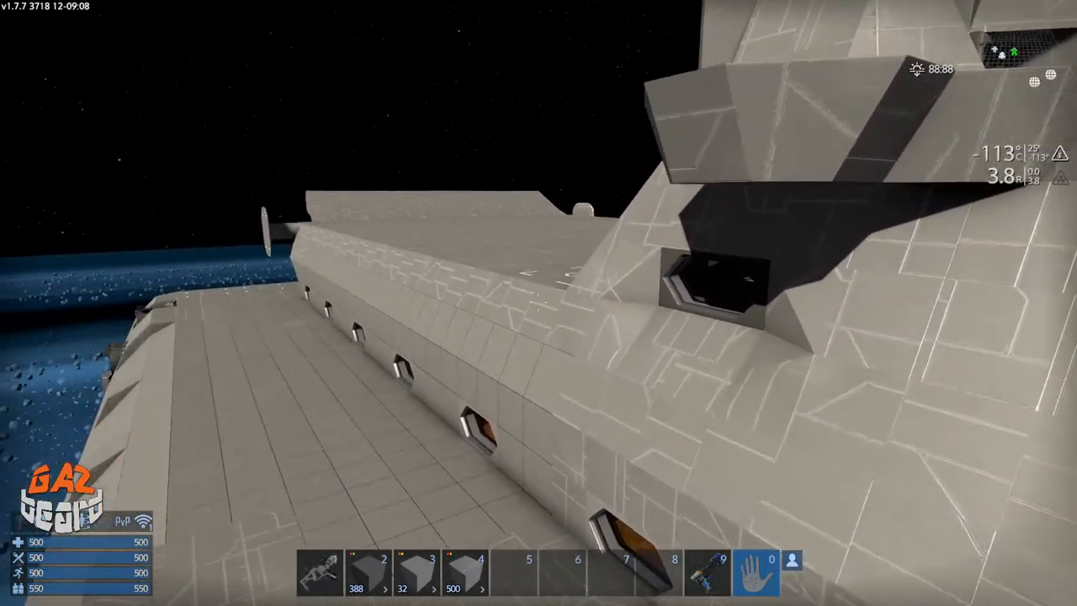
mouse_move(538, 303)
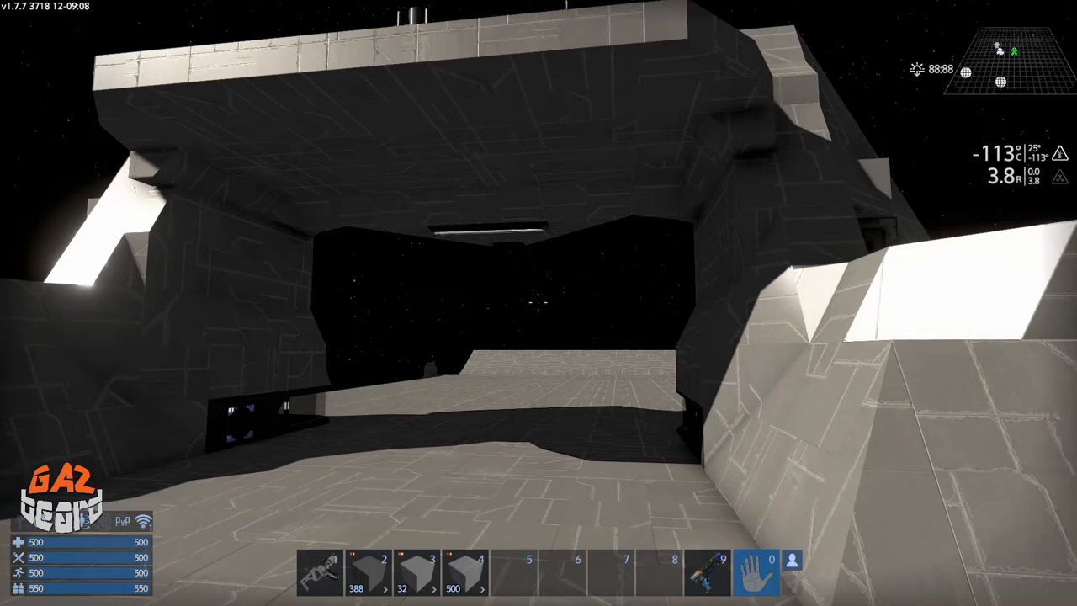
mouse_move(538, 302)
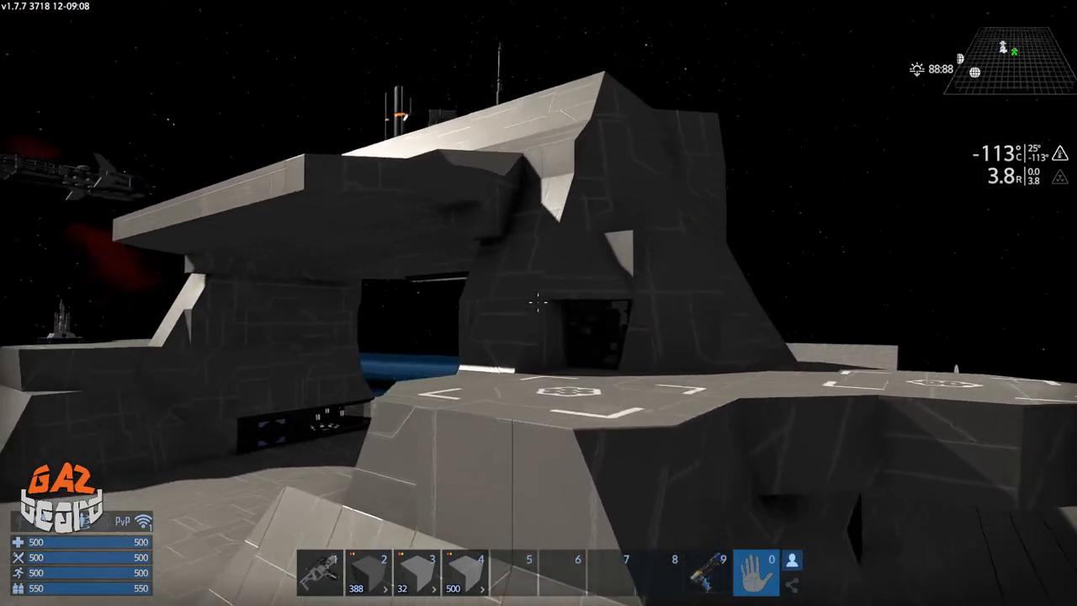
mouse_move(538, 302)
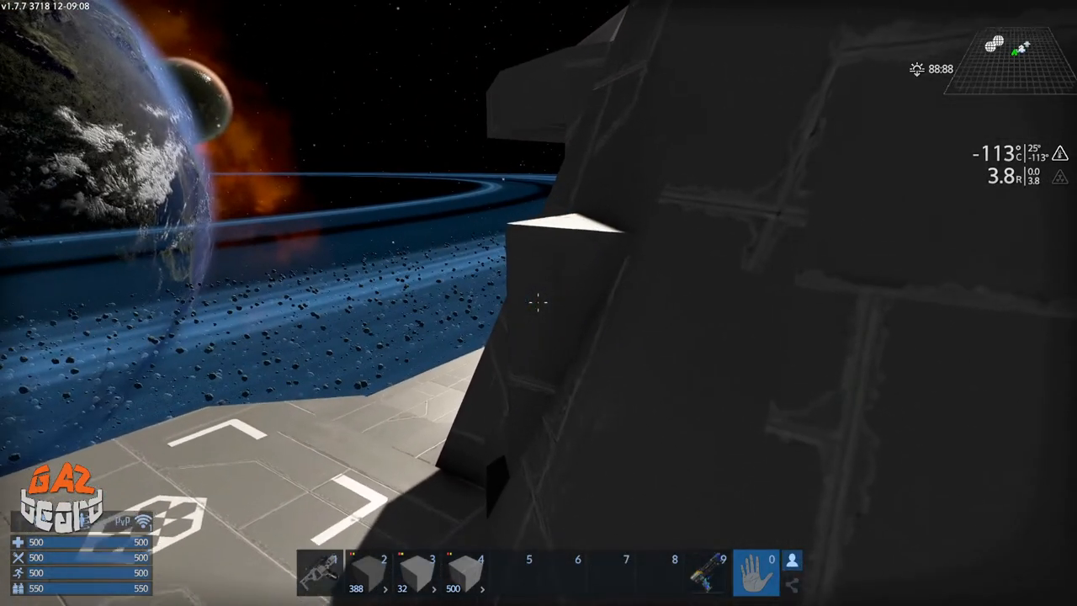
mouse_move(538, 303)
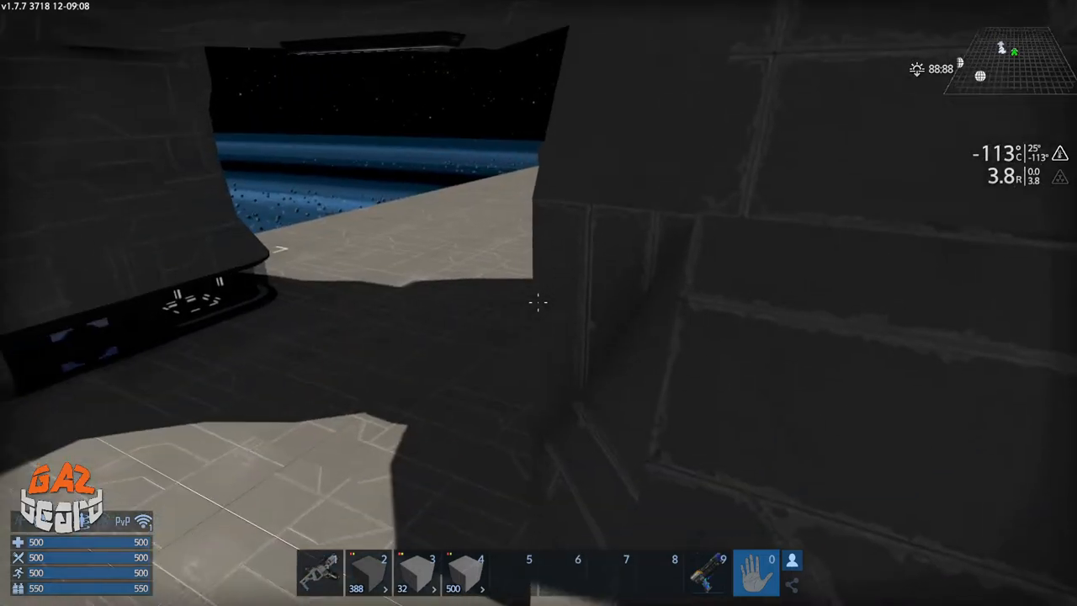
mouse_move(538, 303)
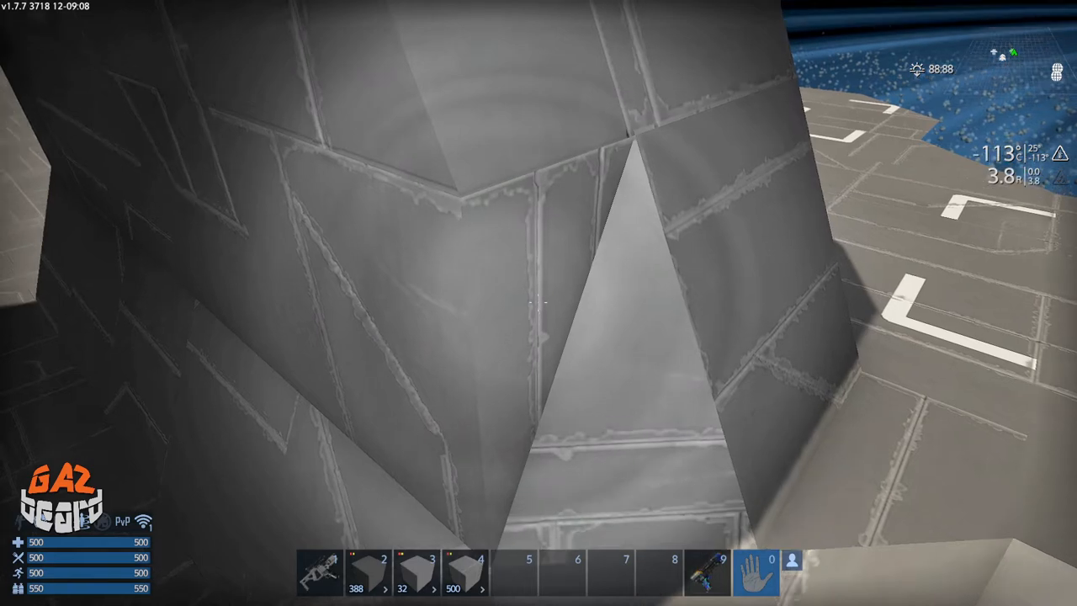
mouse_move(538, 303)
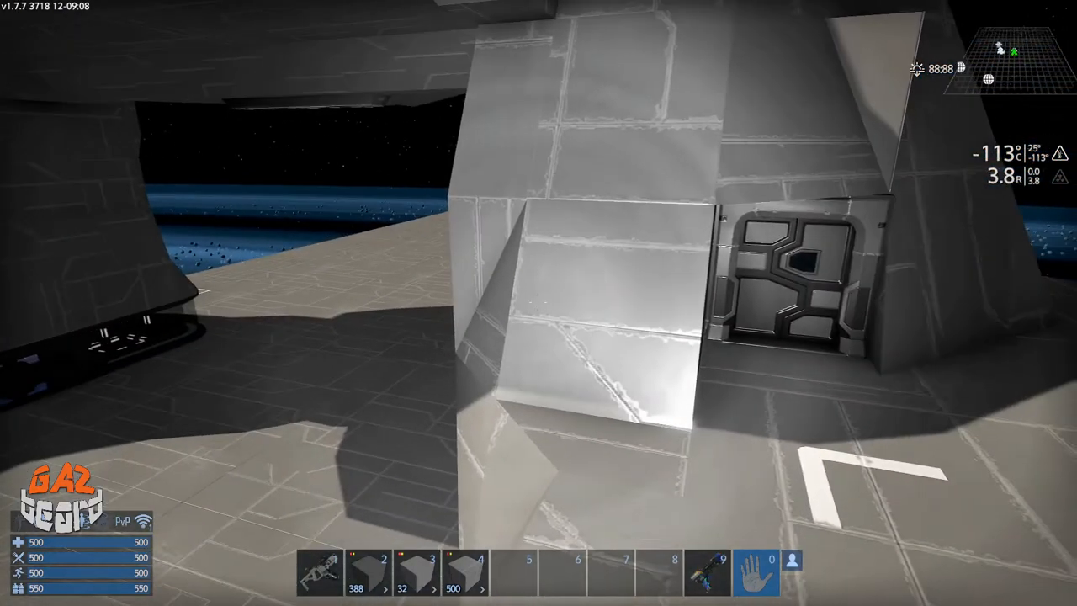
mouse_move(539, 303)
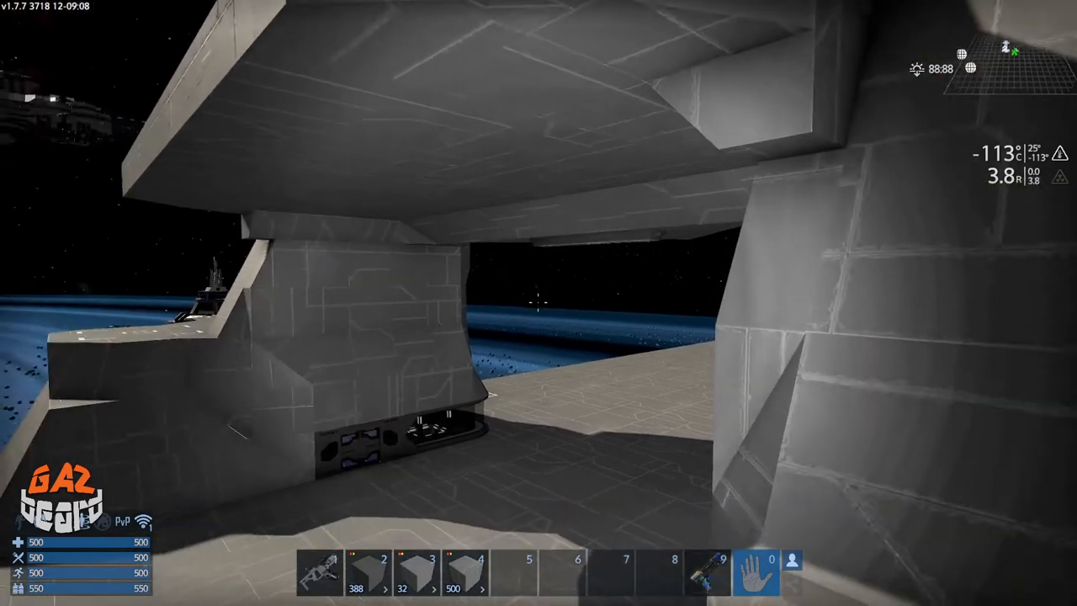
mouse_move(538, 303)
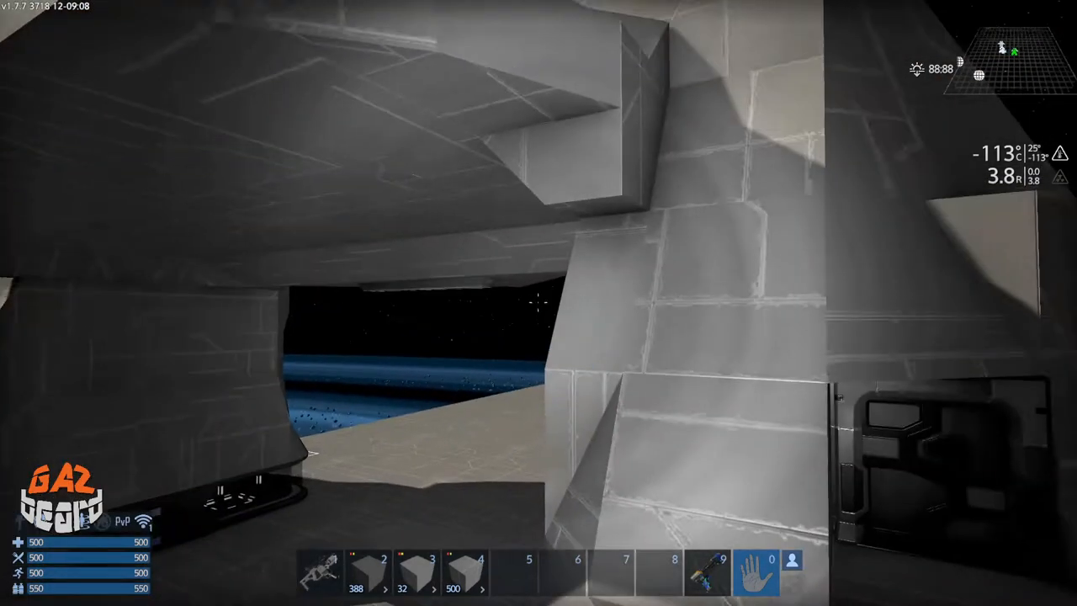
mouse_move(538, 303)
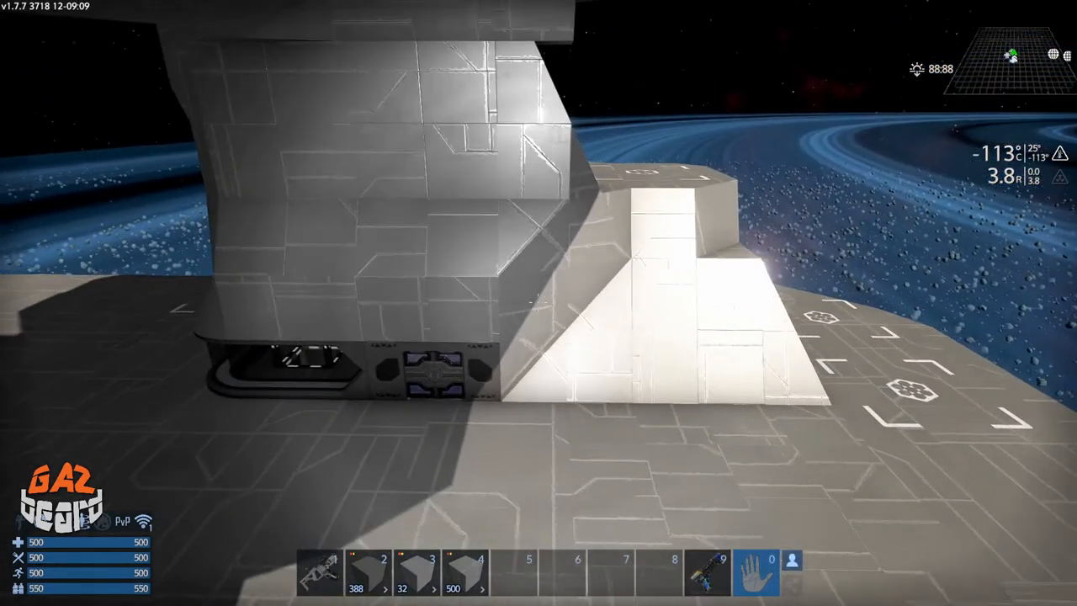
mouse_move(538, 303)
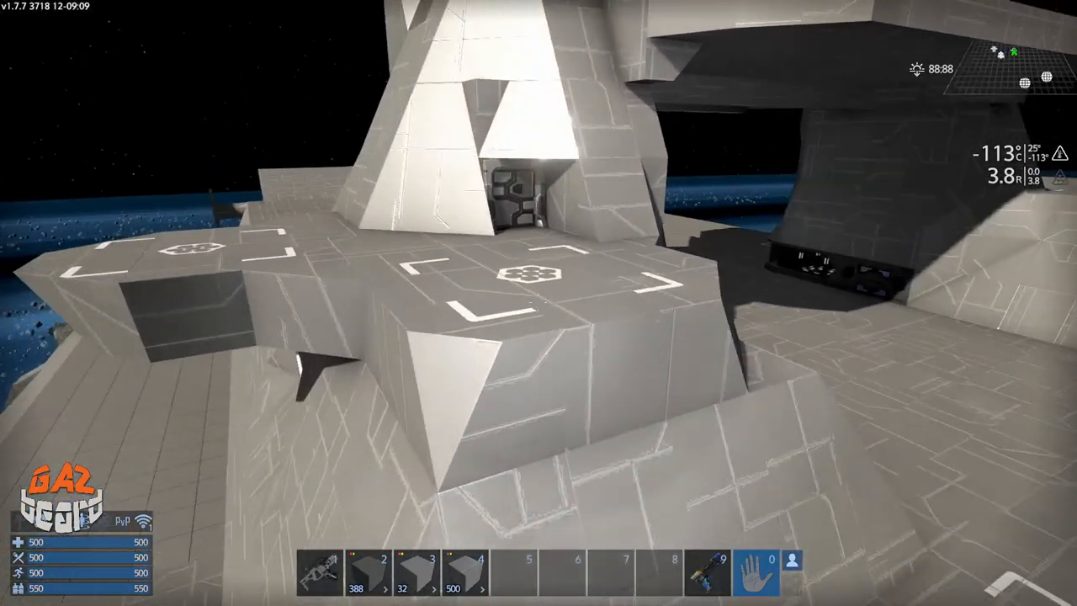
mouse_move(538, 302)
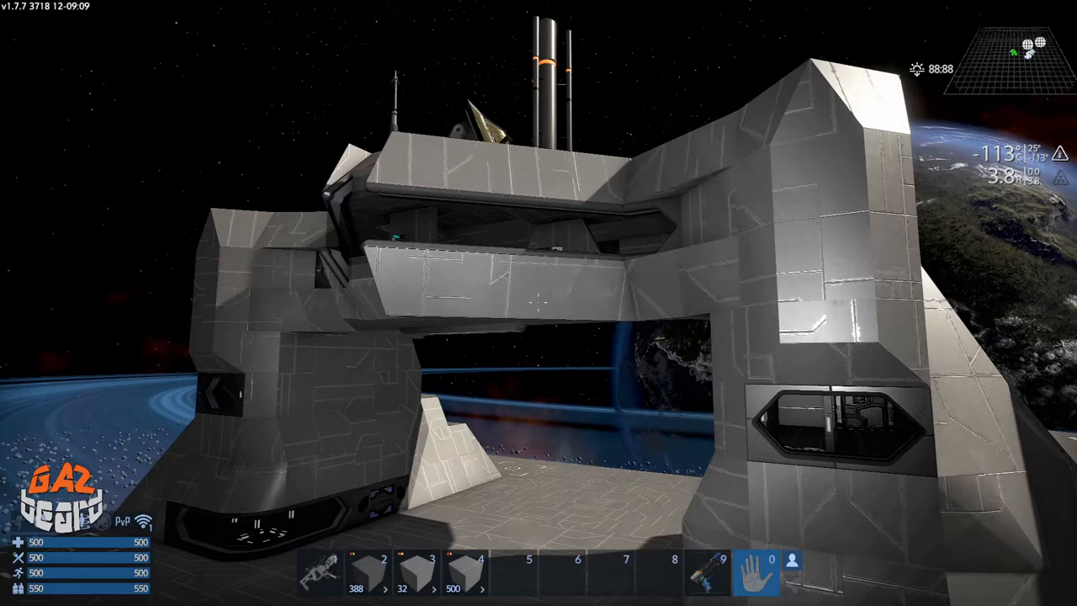
mouse_move(538, 303)
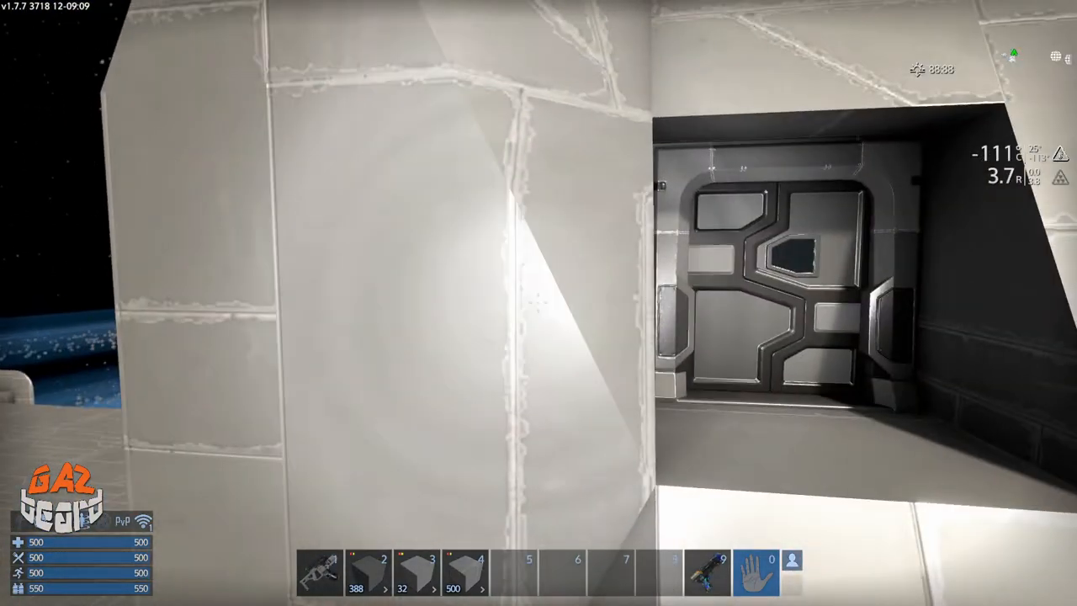
mouse_move(538, 303)
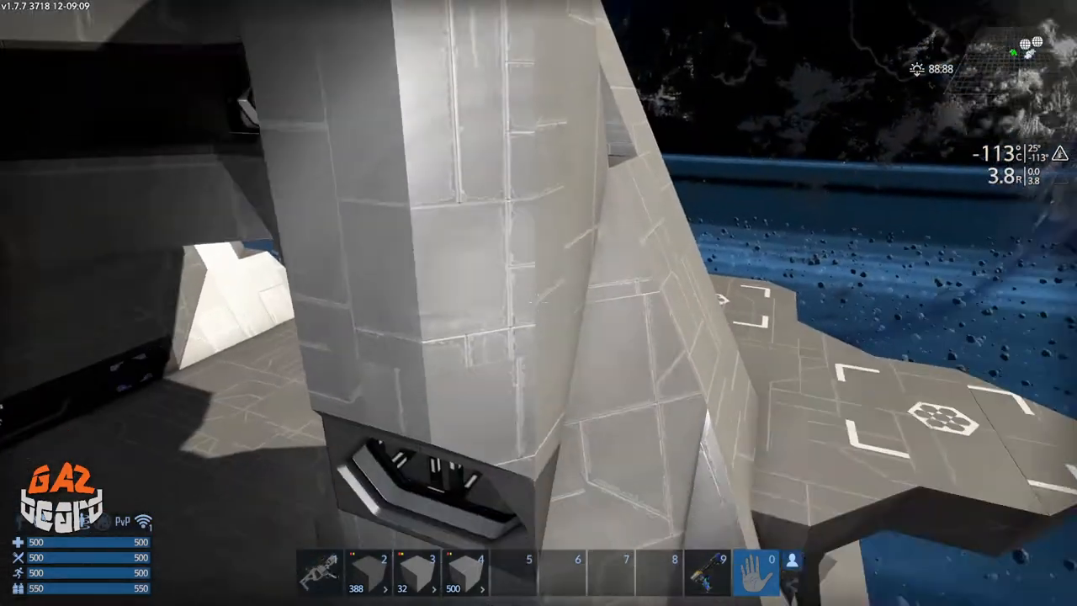
mouse_move(538, 303)
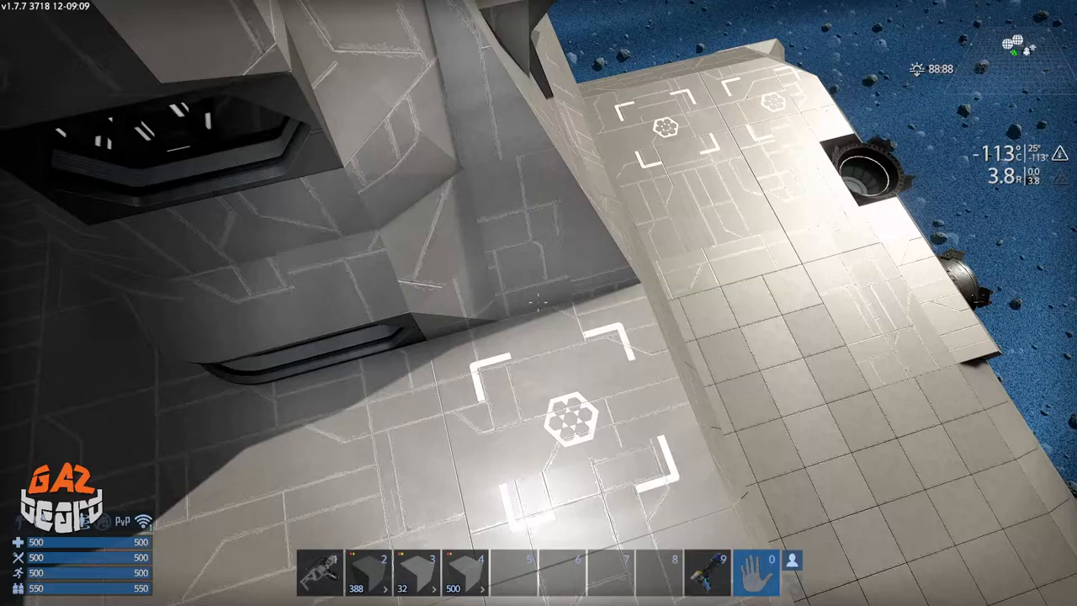
mouse_move(538, 303)
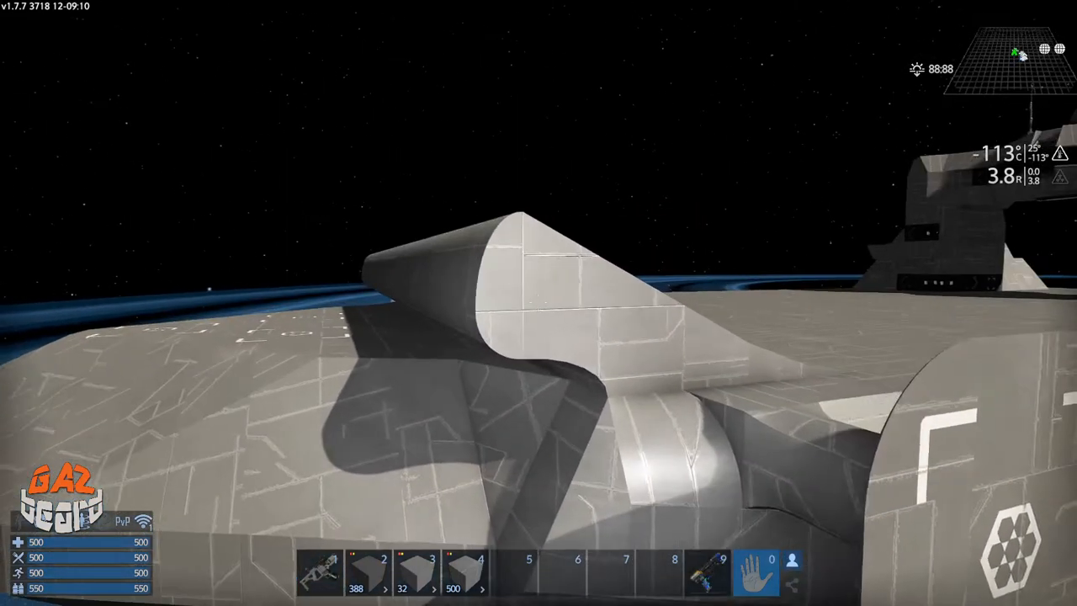
mouse_move(539, 303)
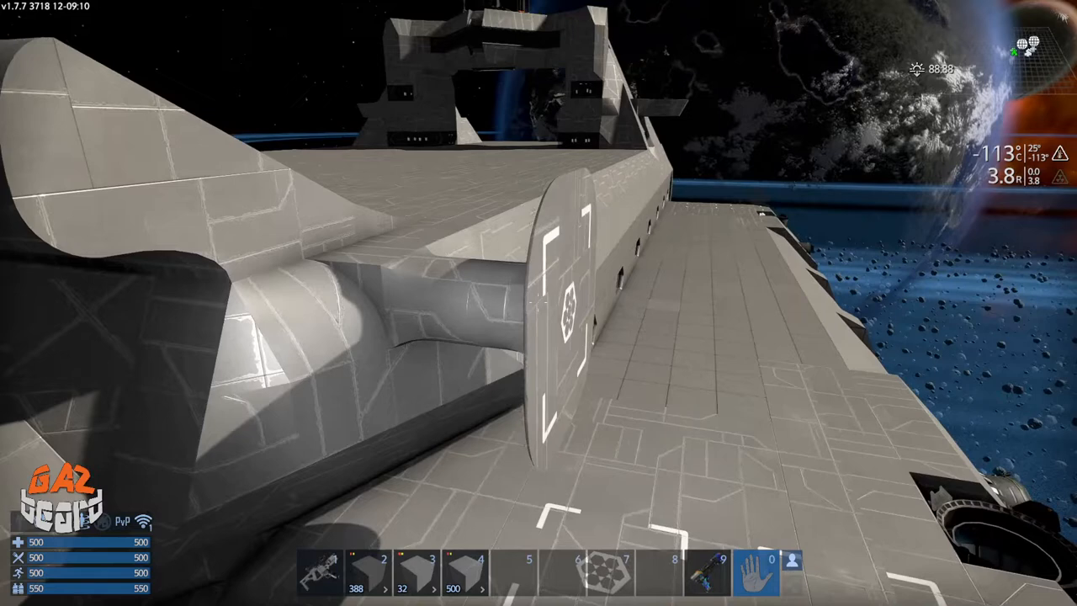
mouse_move(538, 303)
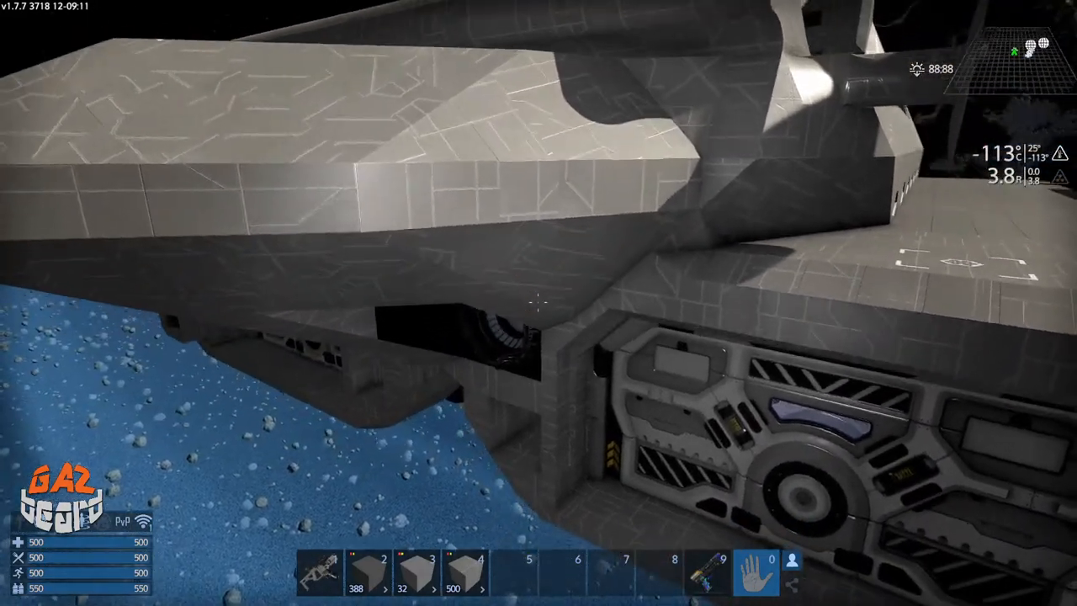
mouse_move(538, 303)
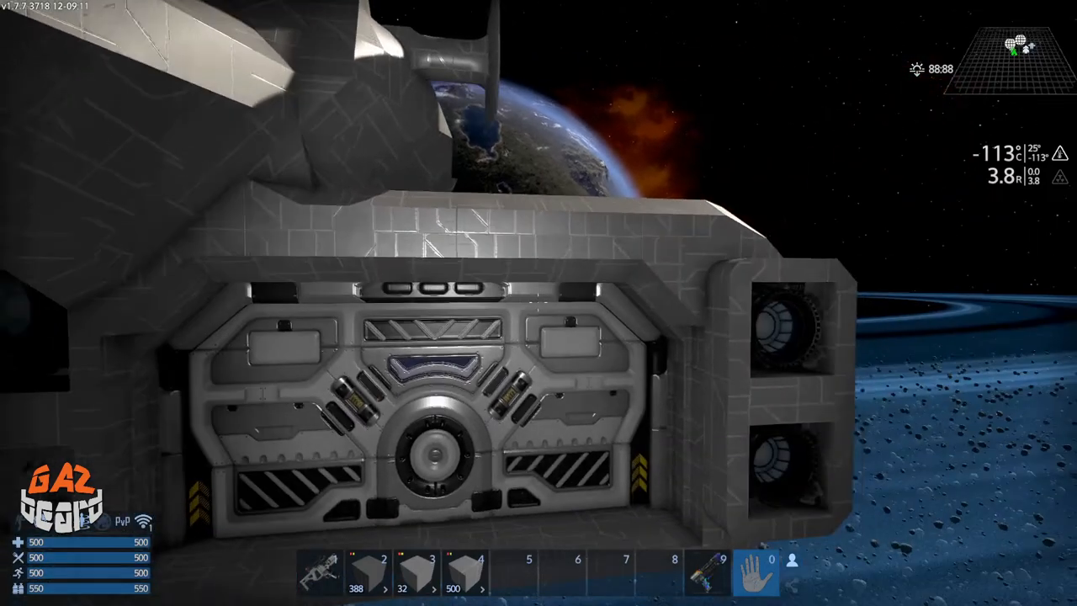
mouse_move(538, 303)
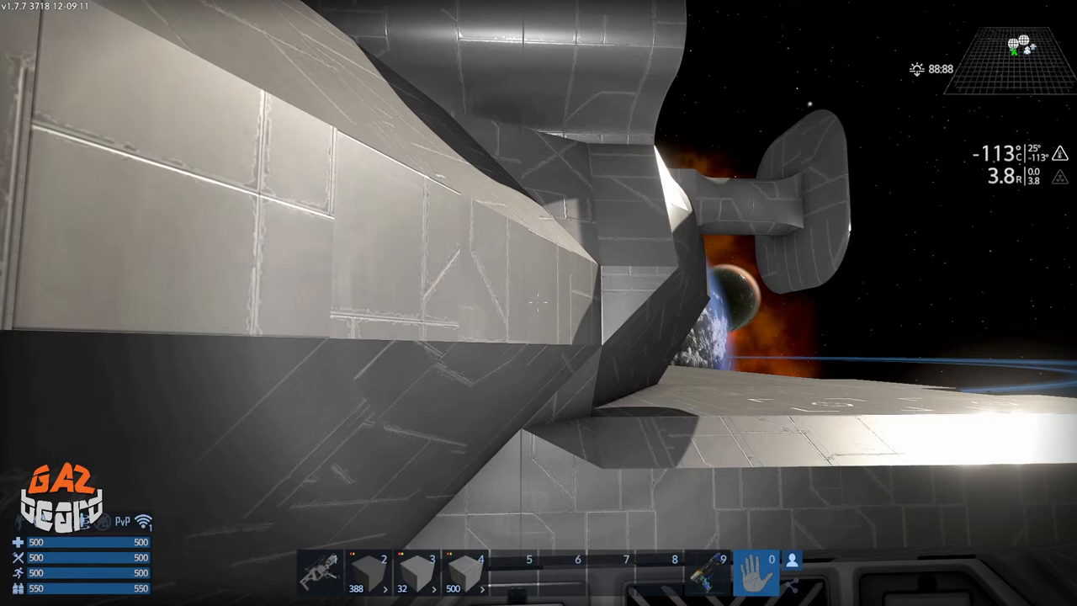
mouse_move(539, 303)
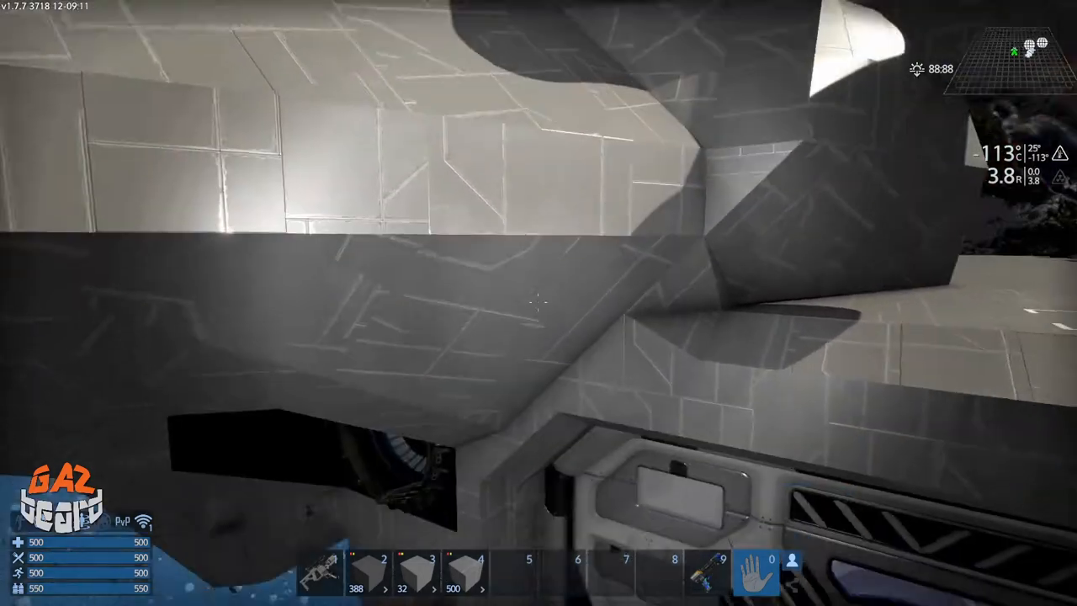
mouse_move(538, 302)
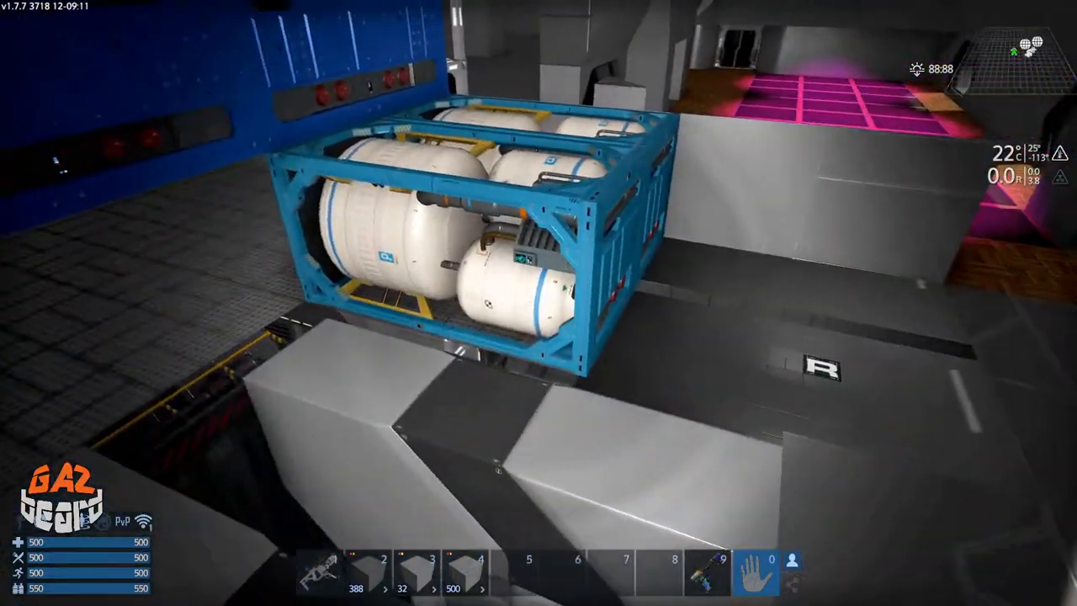
mouse_move(538, 303)
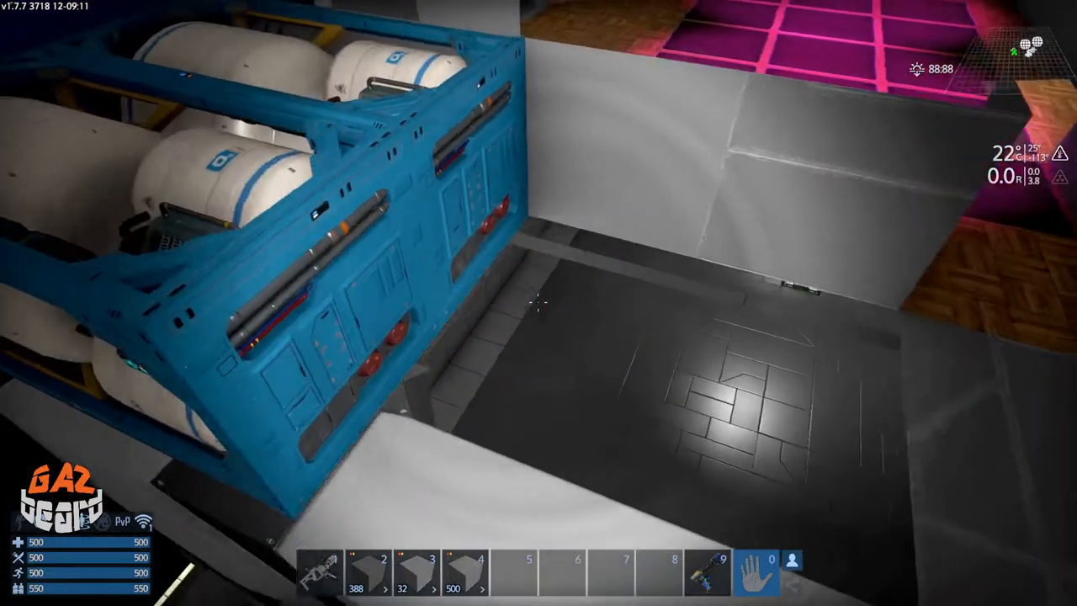
mouse_move(538, 302)
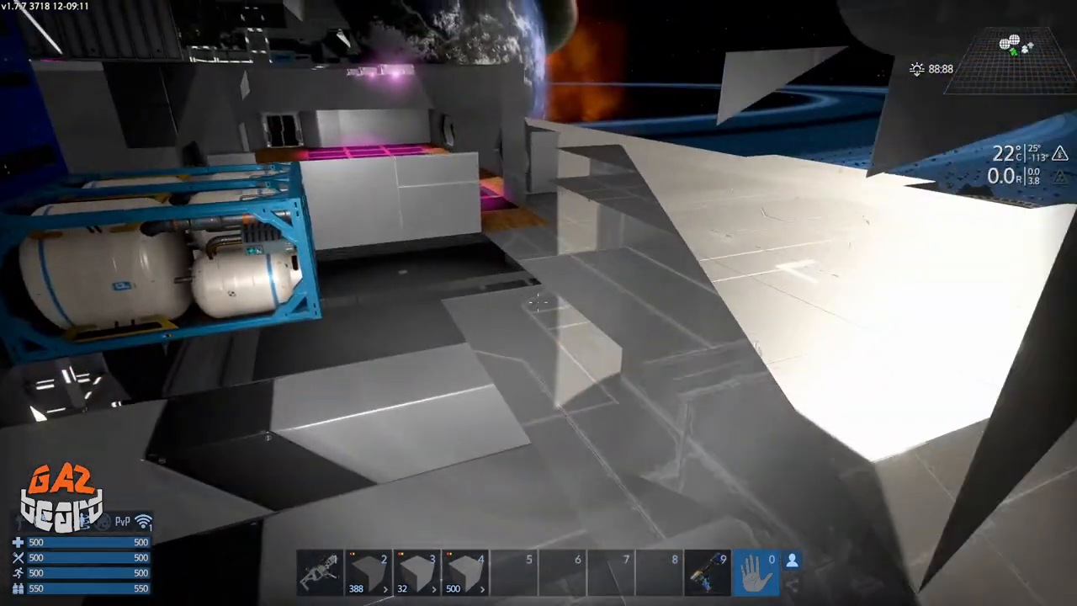
mouse_move(538, 302)
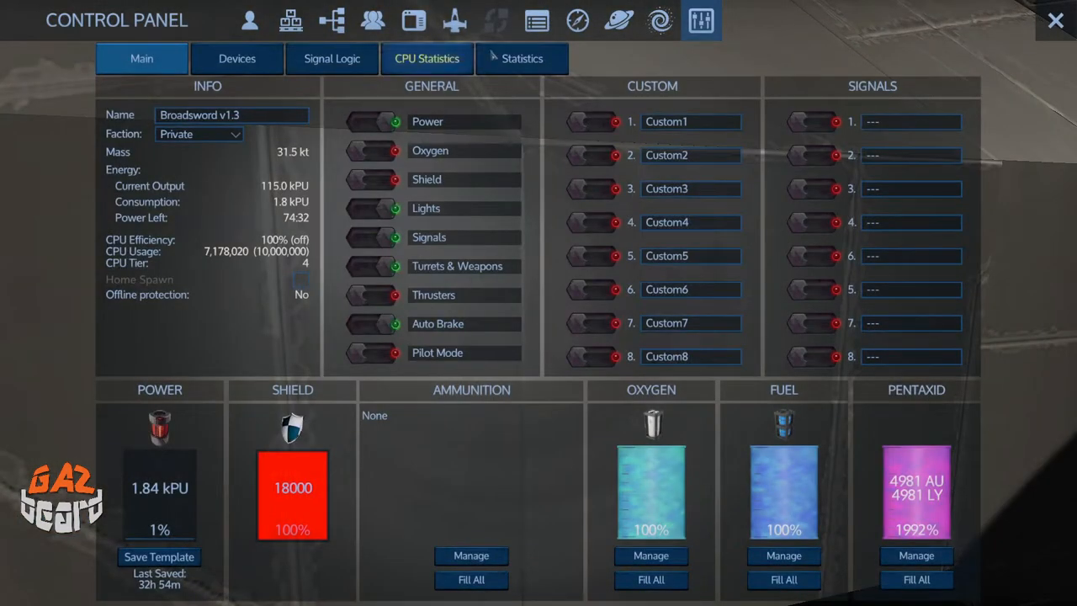
Review the Broadsword statistics, then return to the Main status overview
left_click(521, 58)
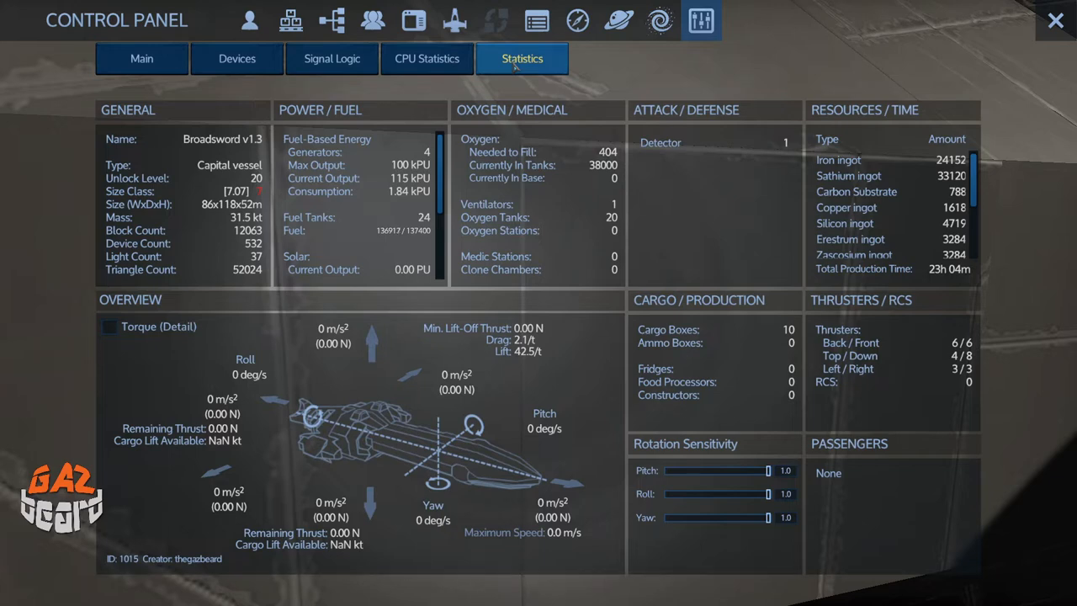
left_click(1056, 20)
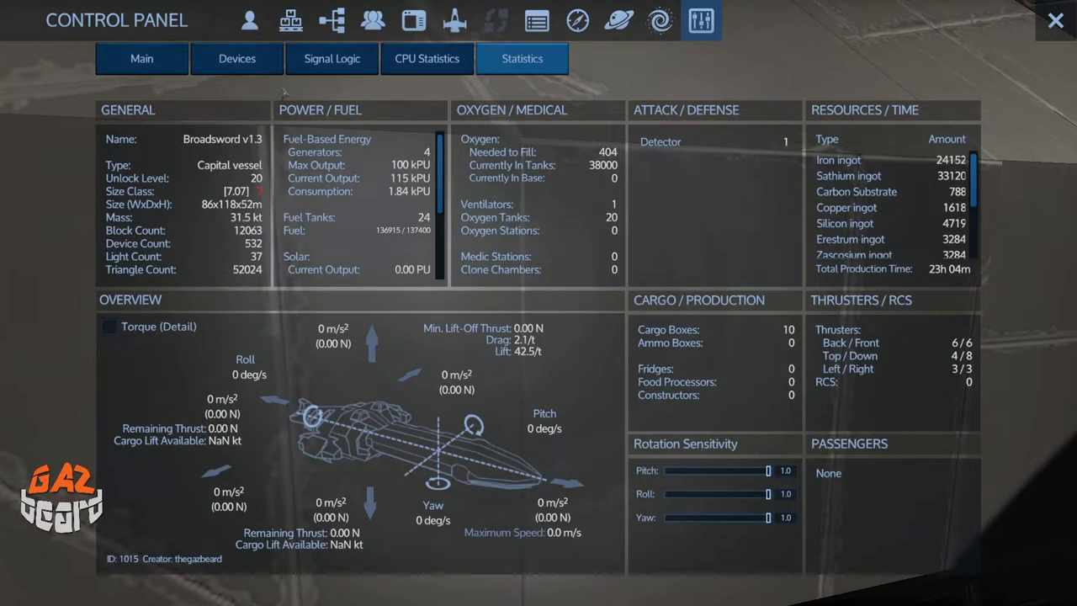
left_click(142, 58)
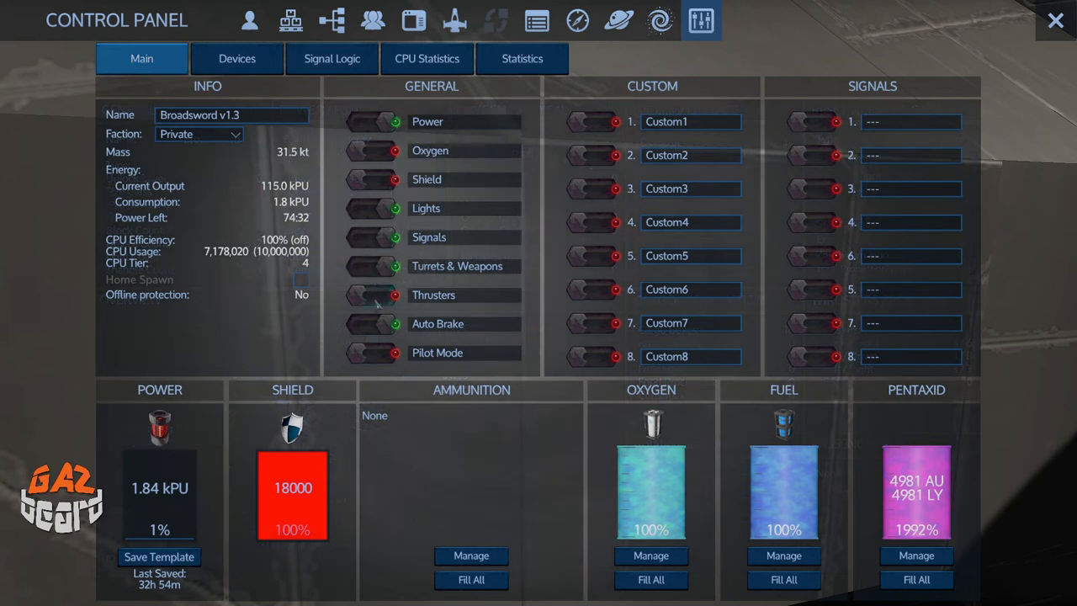
Review the thrust, turn rate and 100 m/s speed statistics, then close the Control Panel
left_click(521, 58)
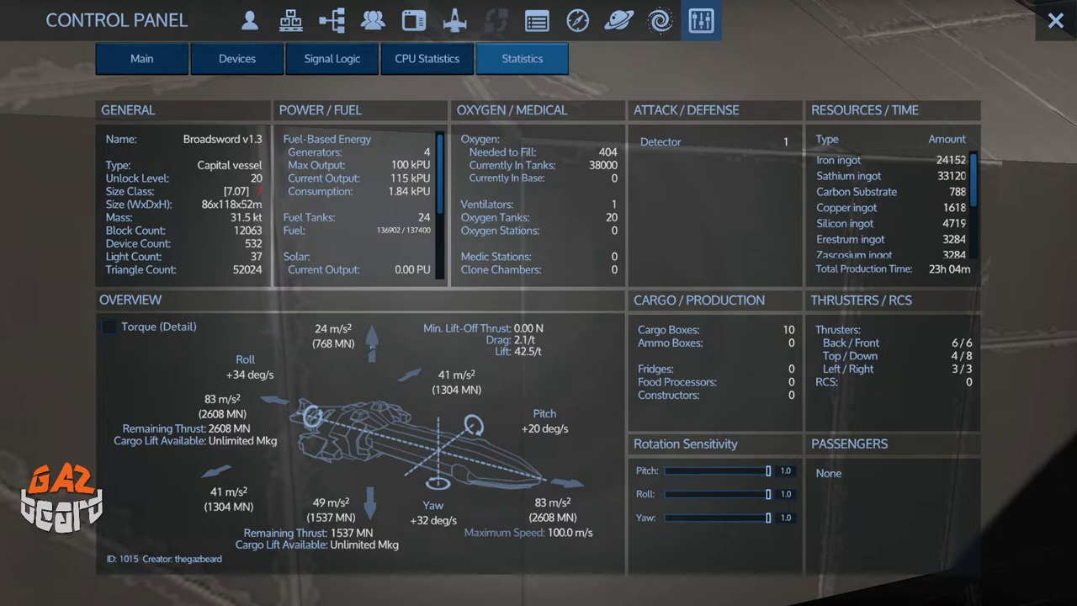
mouse_move(368, 381)
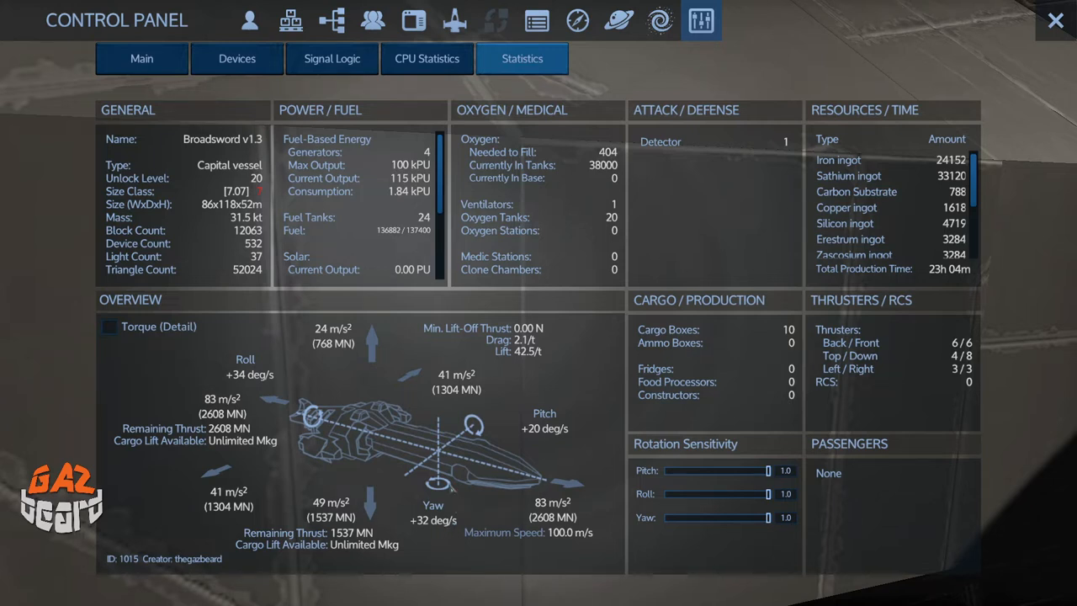
left_click(1054, 20)
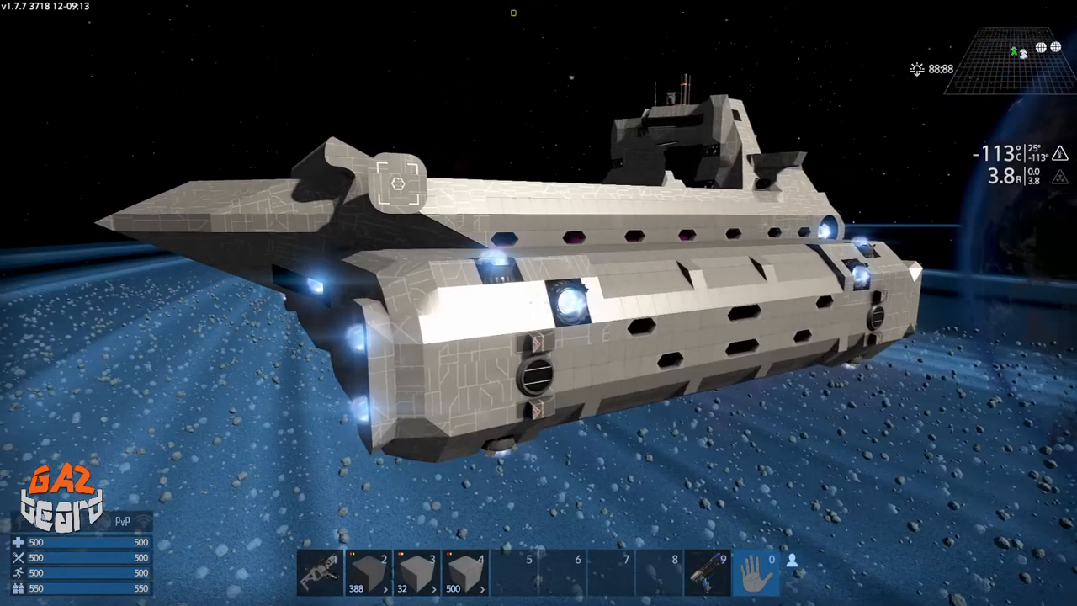
mouse_move(539, 302)
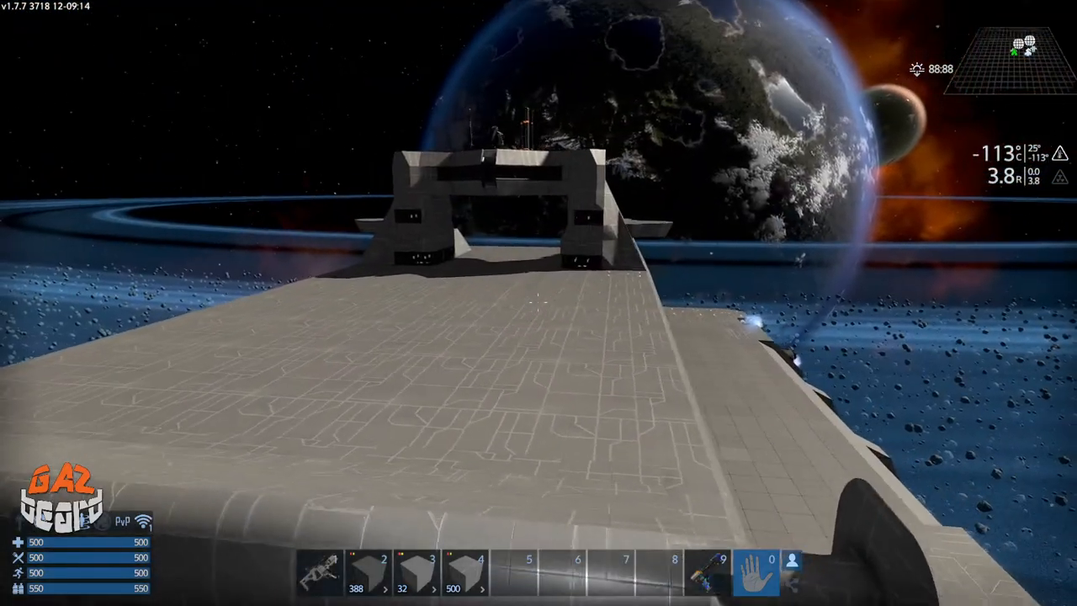
mouse_move(538, 303)
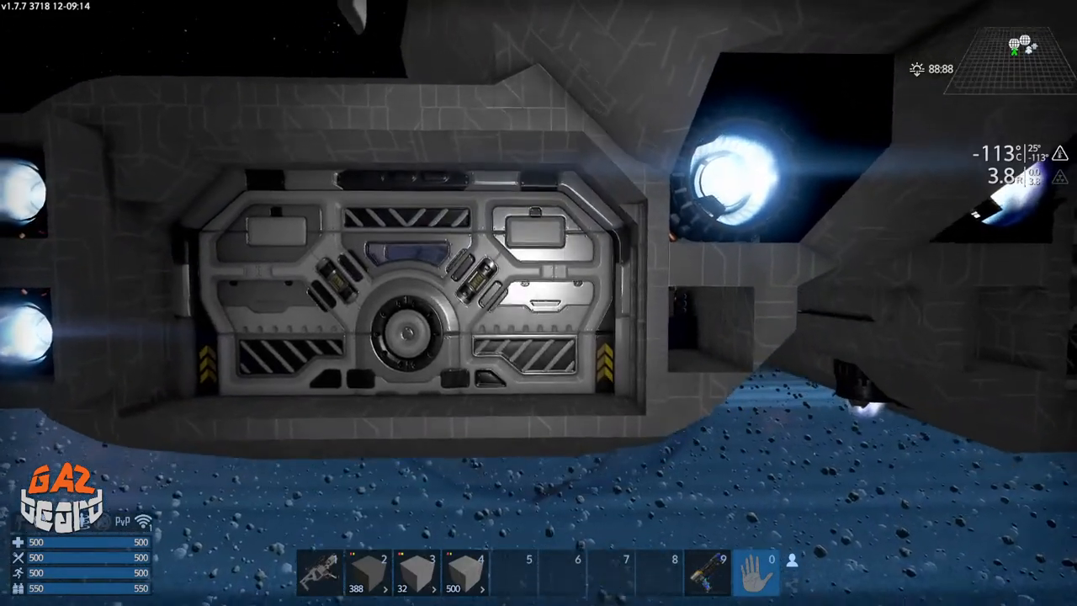
mouse_move(538, 303)
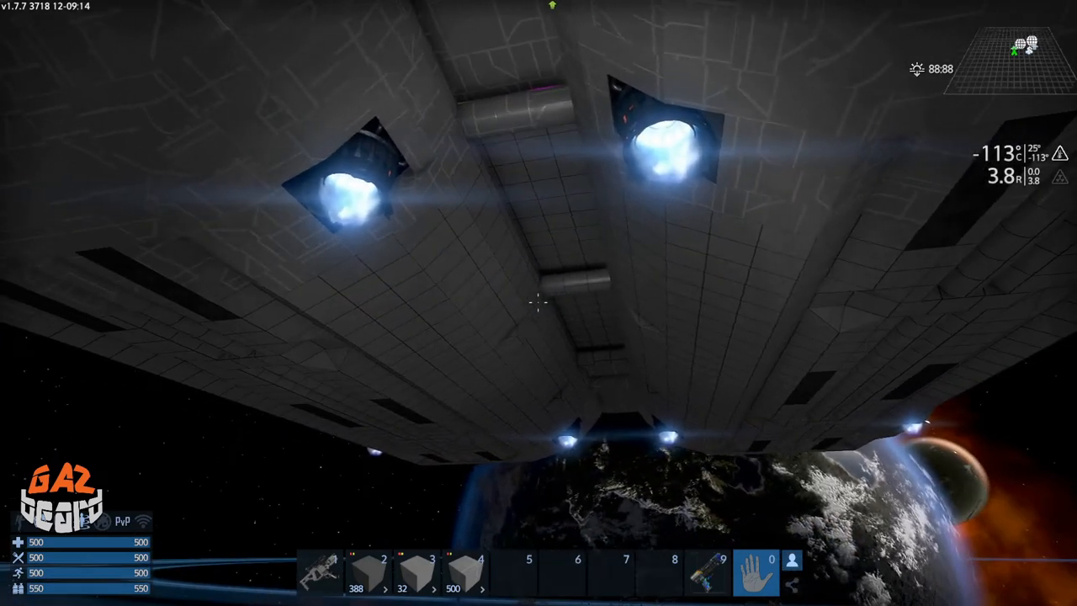
mouse_move(539, 303)
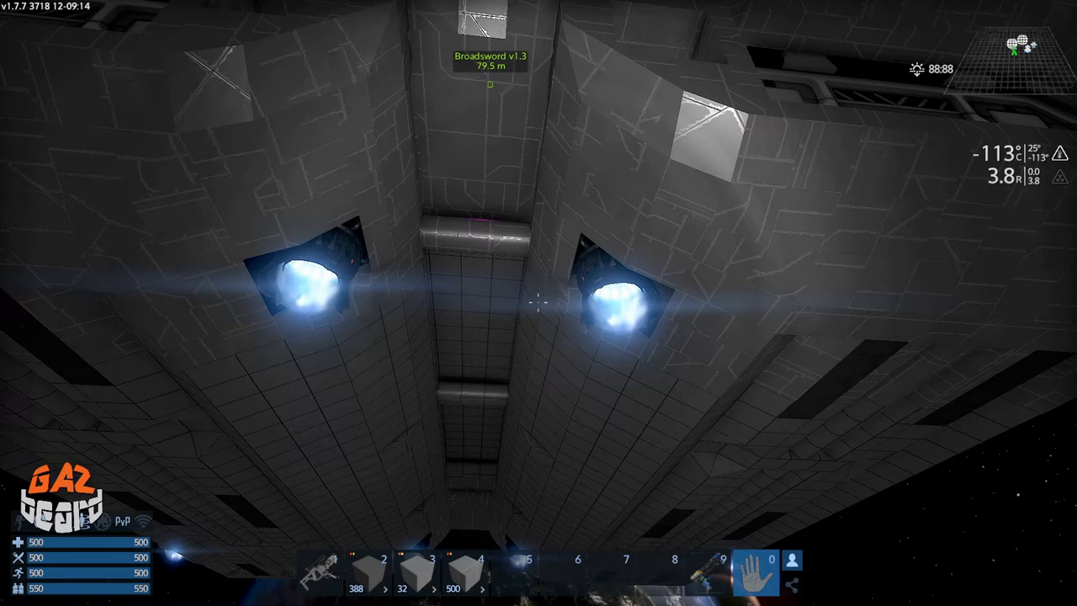
mouse_move(538, 303)
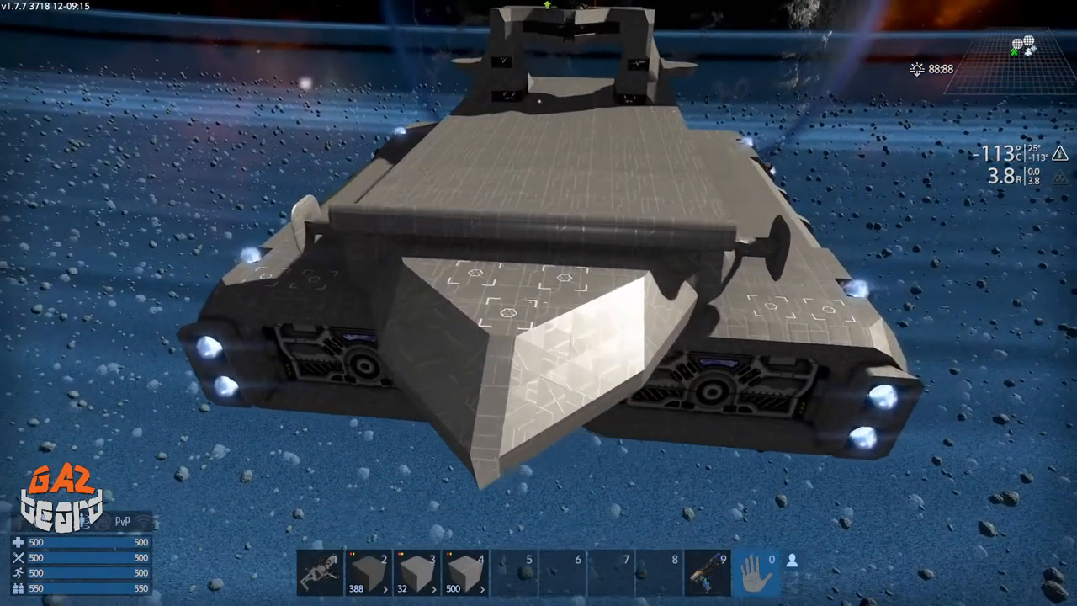
mouse_move(539, 302)
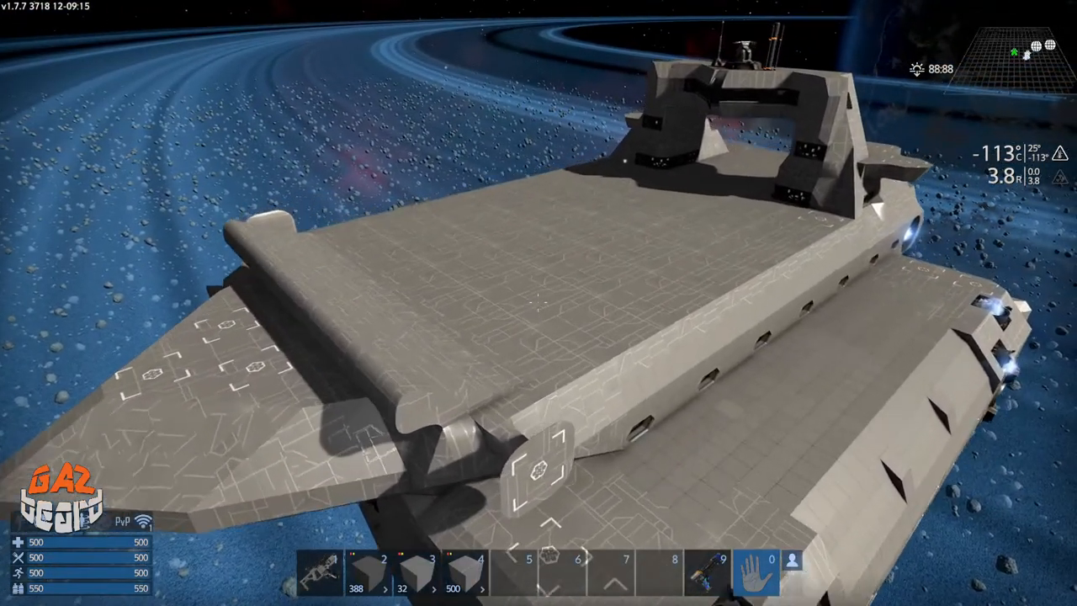
mouse_move(538, 303)
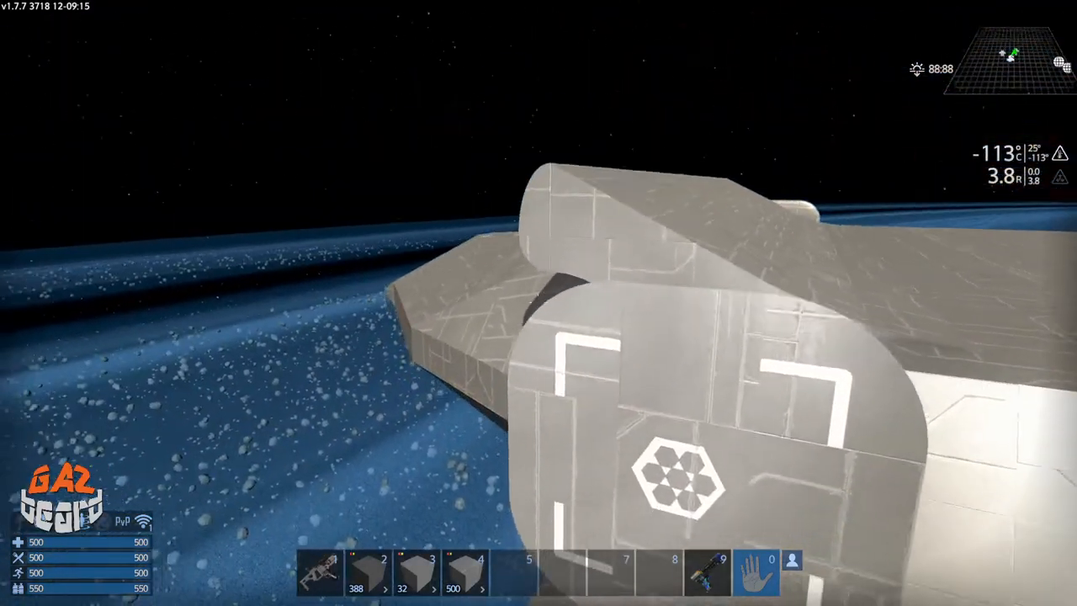
mouse_move(539, 303)
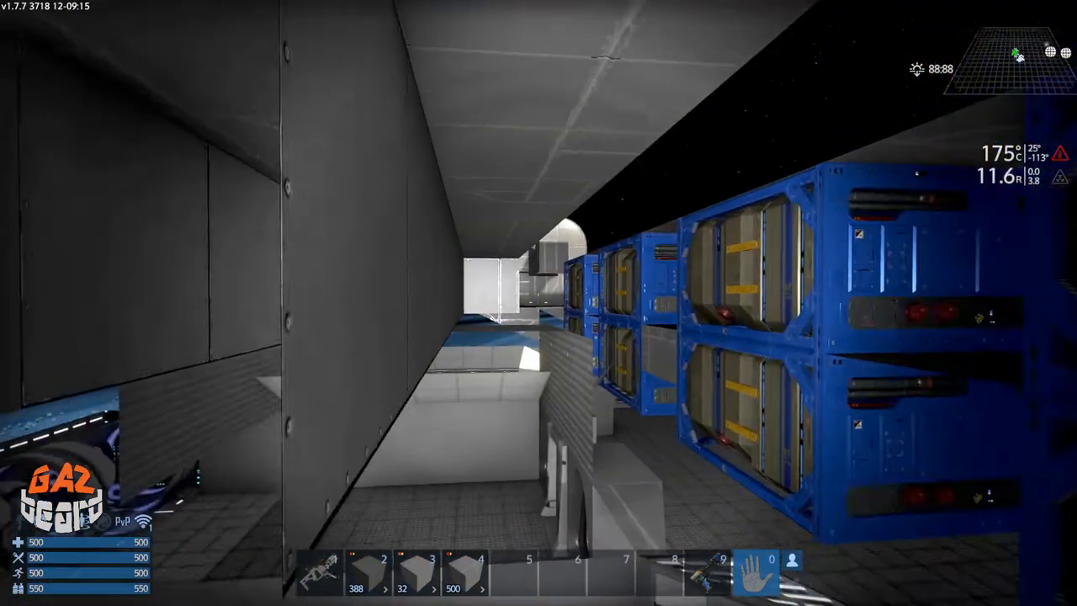
mouse_move(538, 303)
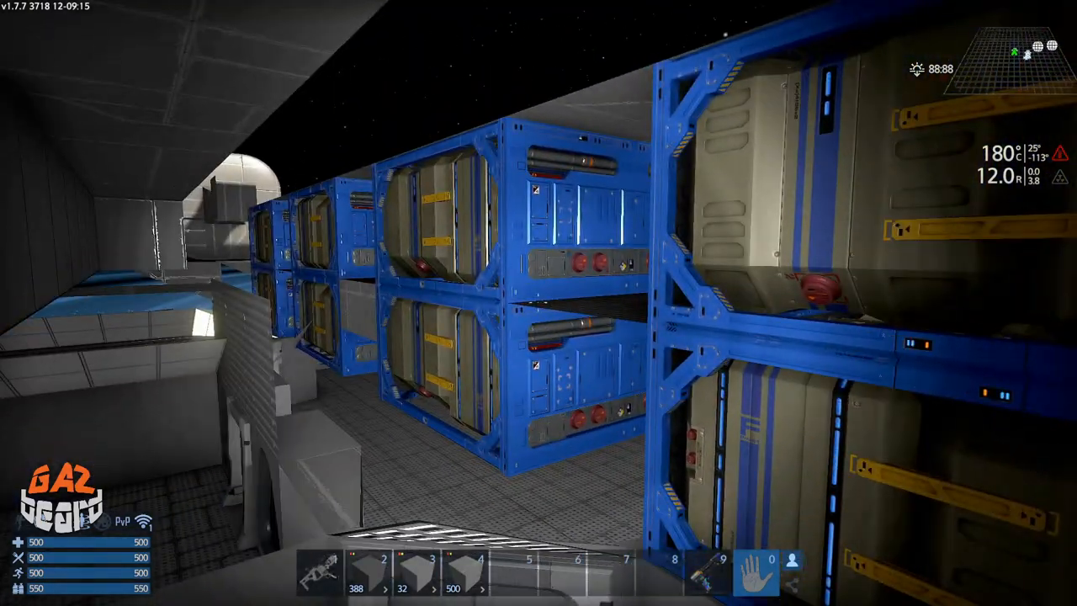
mouse_move(538, 303)
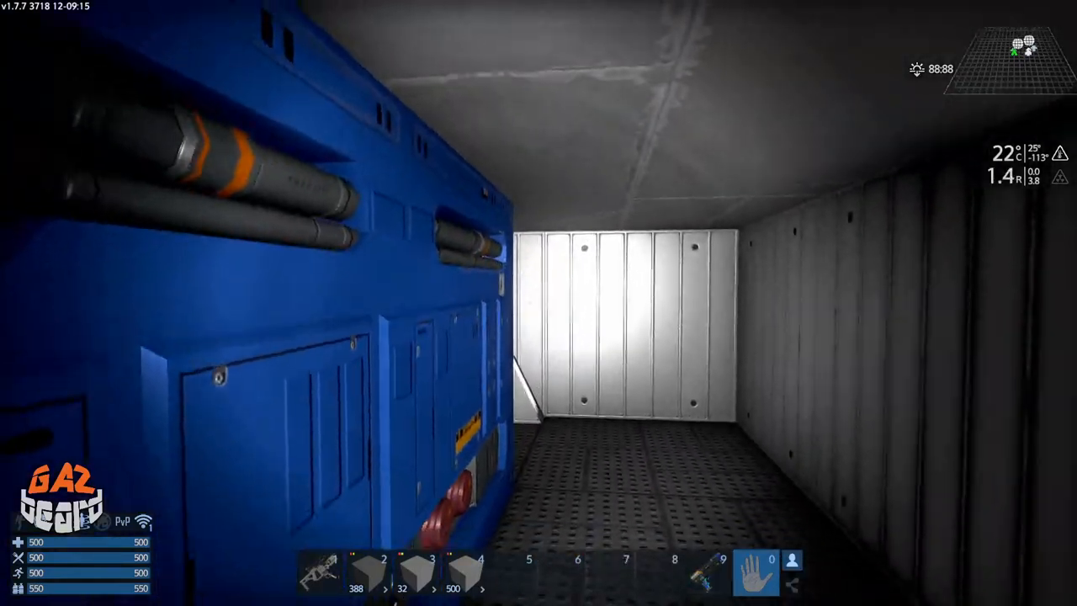
mouse_move(538, 302)
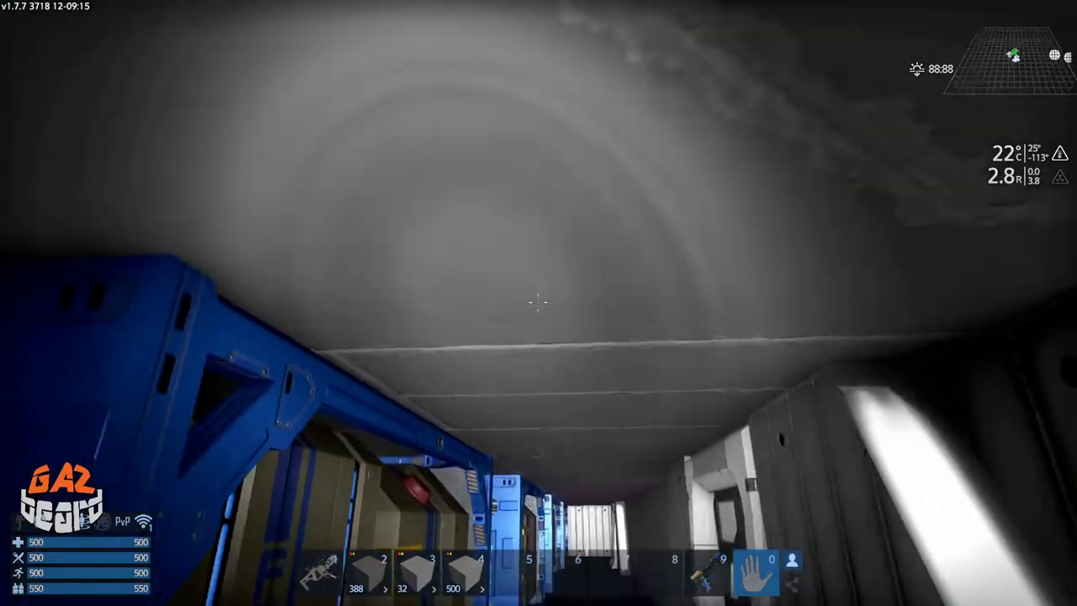
mouse_move(538, 302)
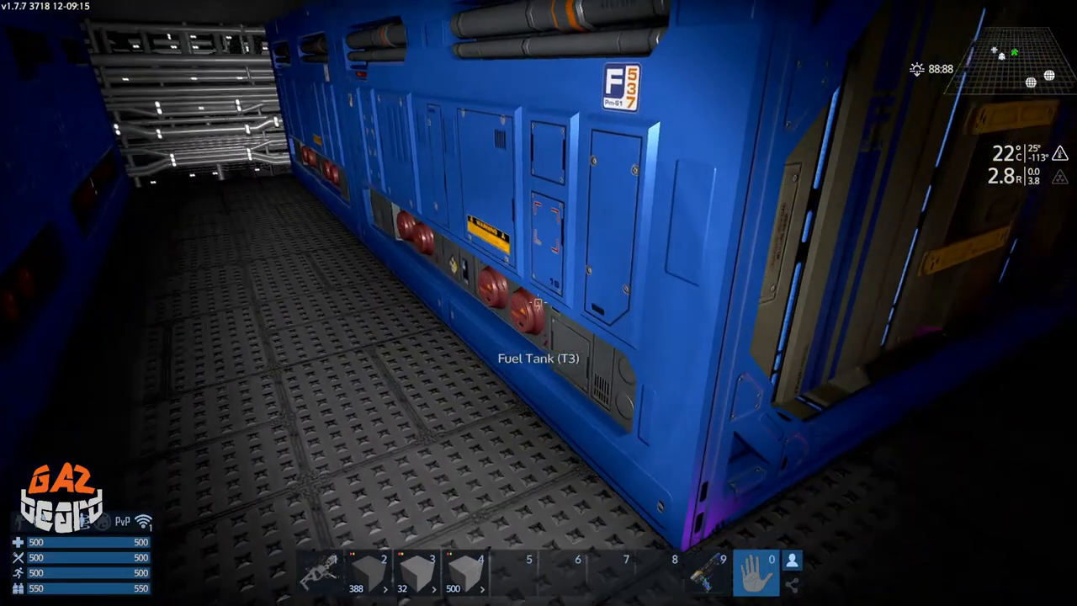
mouse_move(538, 302)
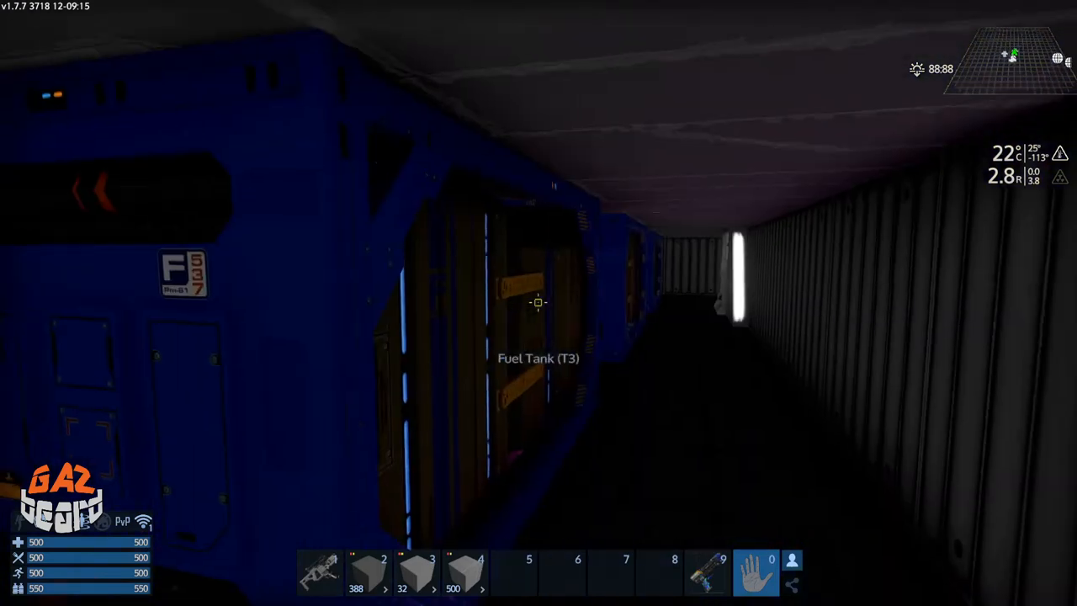
mouse_move(538, 303)
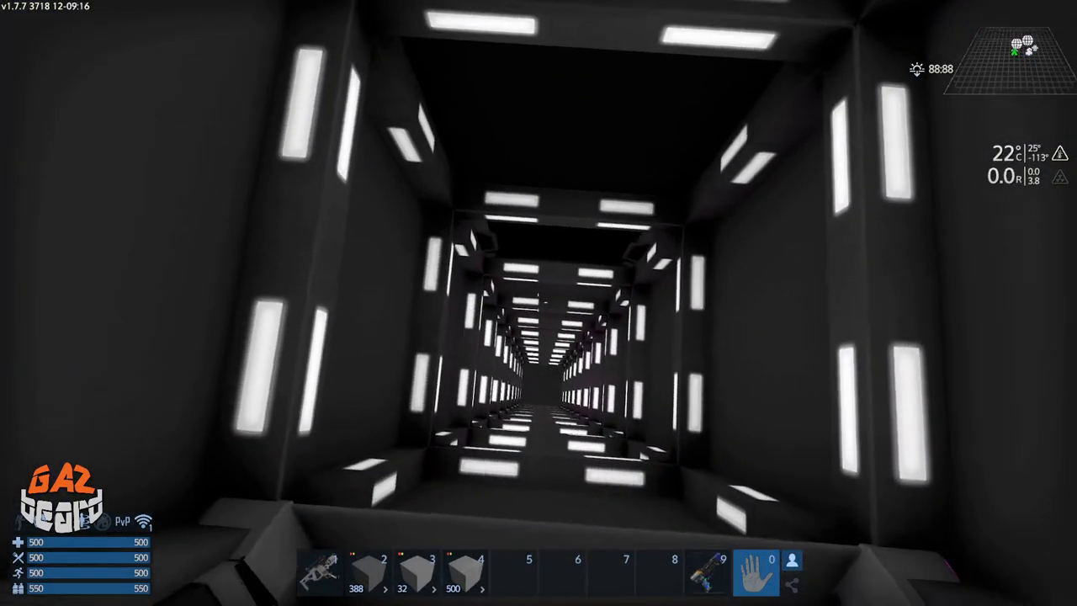
mouse_move(538, 302)
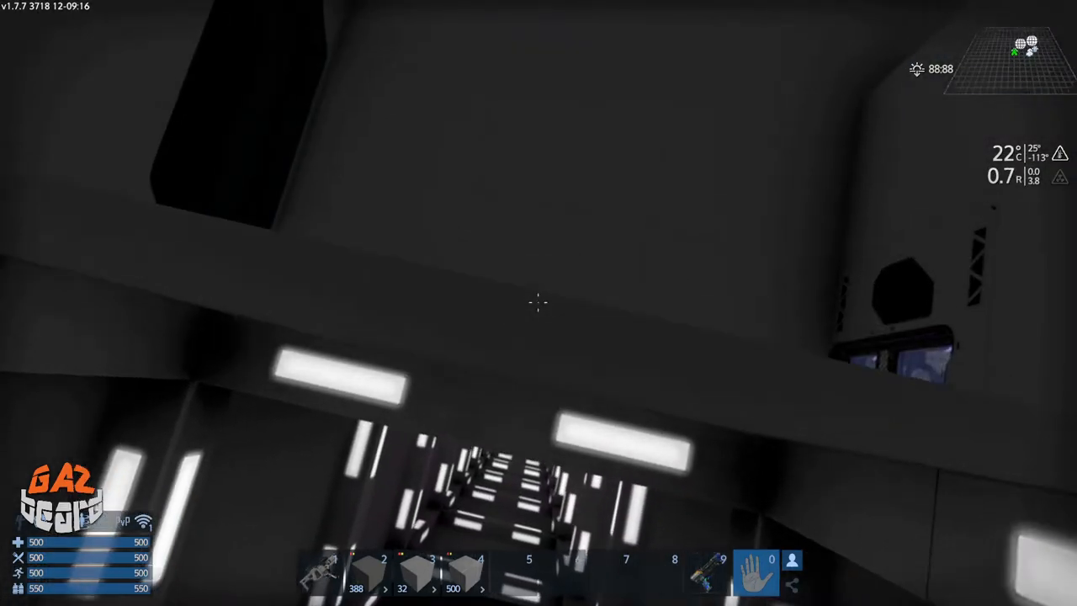
mouse_move(538, 303)
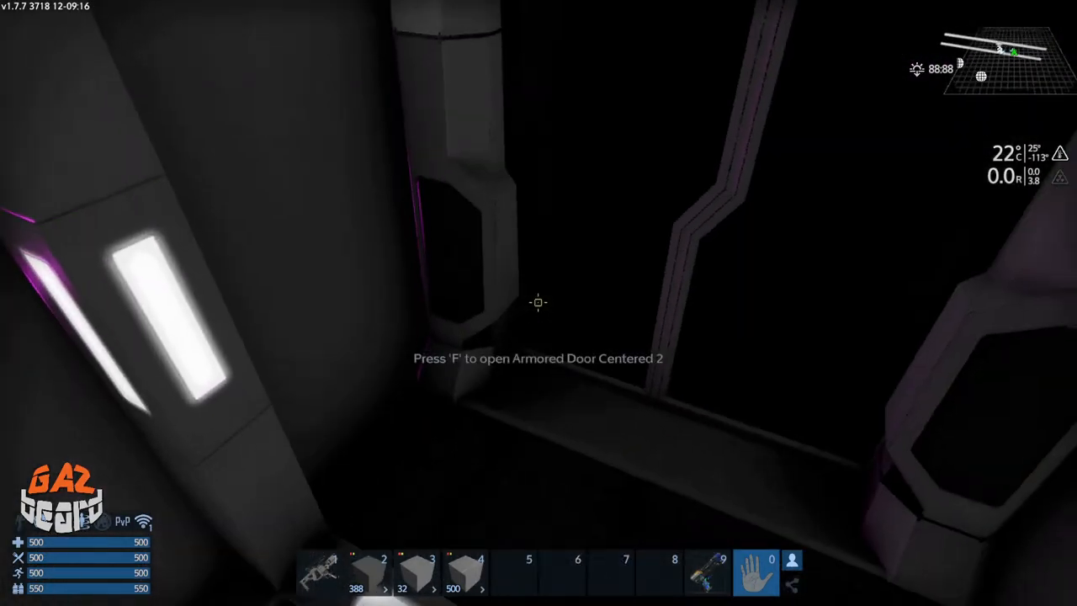
Open the armored door and the glass doors along the elevator route between decks
key("f")
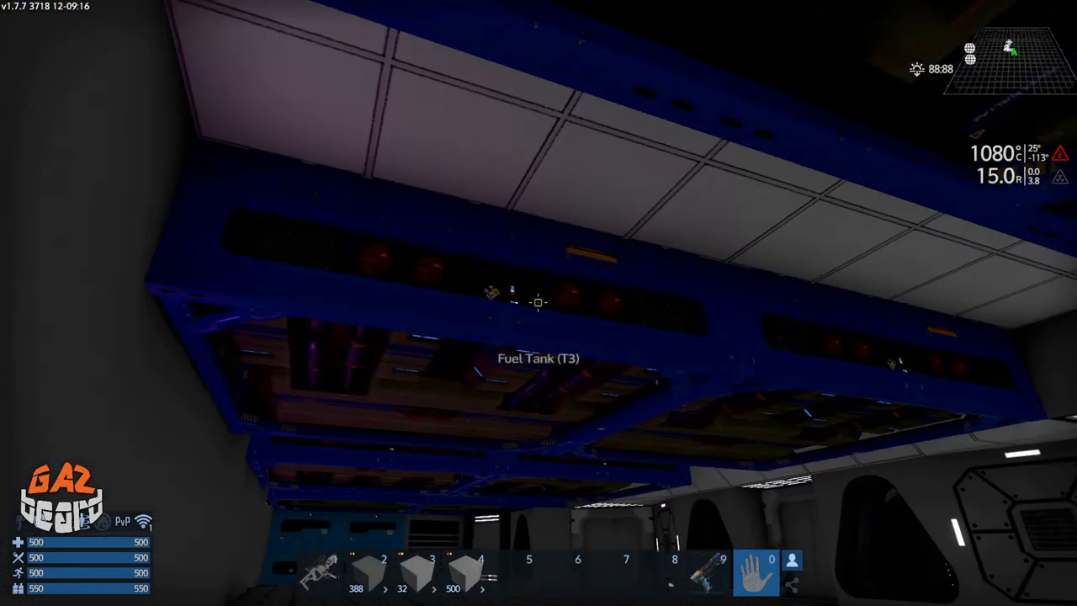
mouse_move(538, 303)
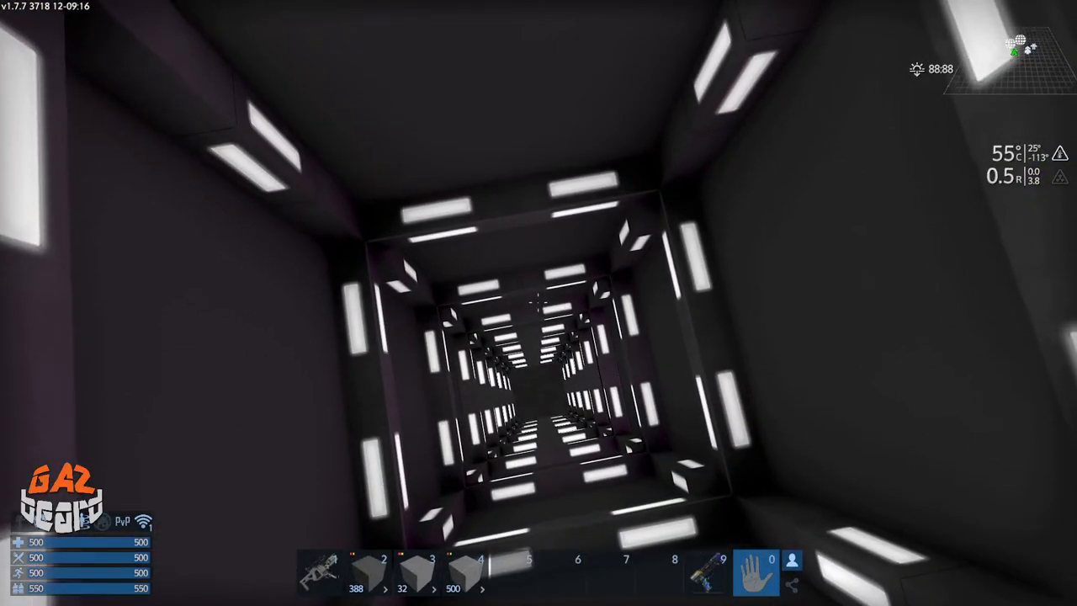
mouse_move(538, 303)
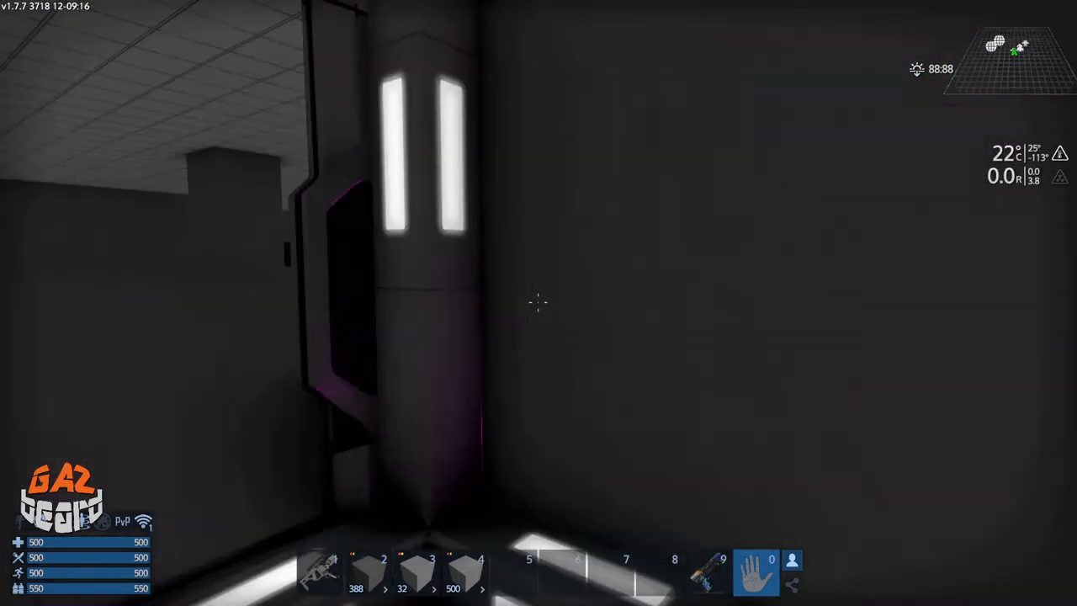
mouse_move(538, 303)
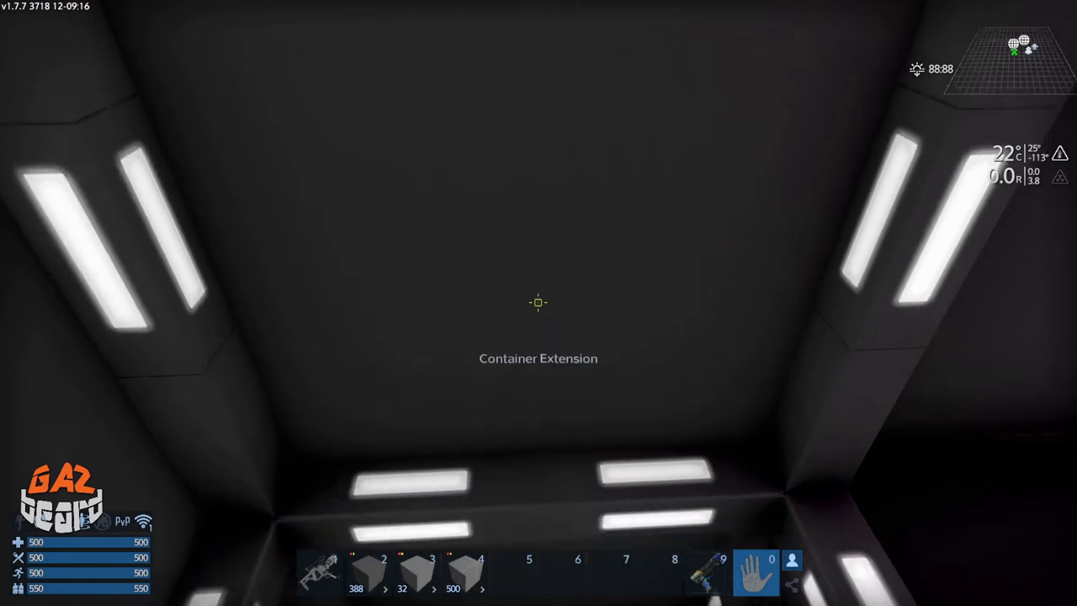
mouse_move(538, 302)
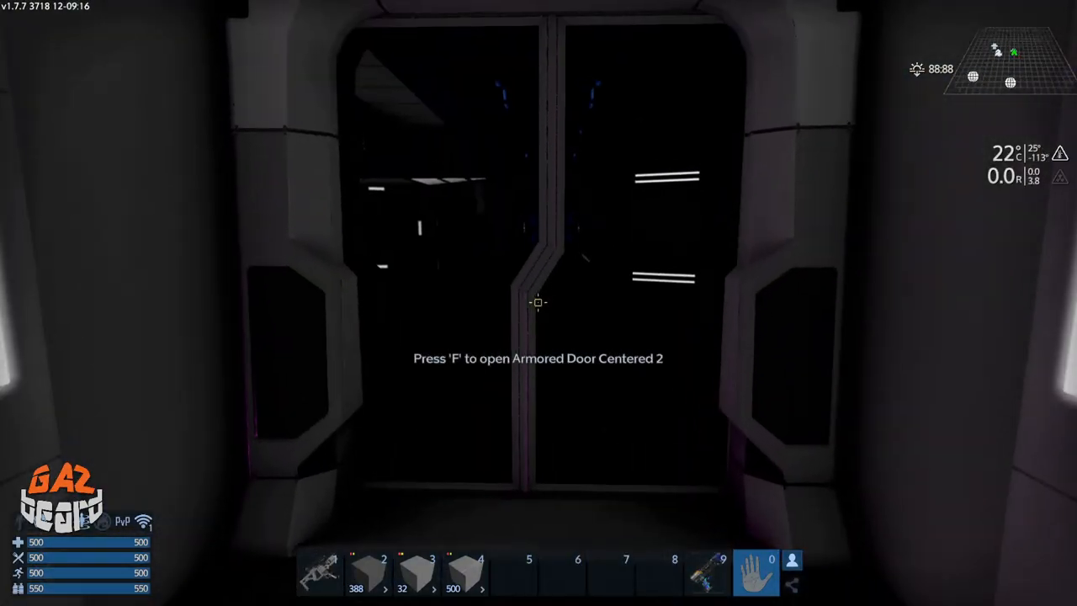
key("f")
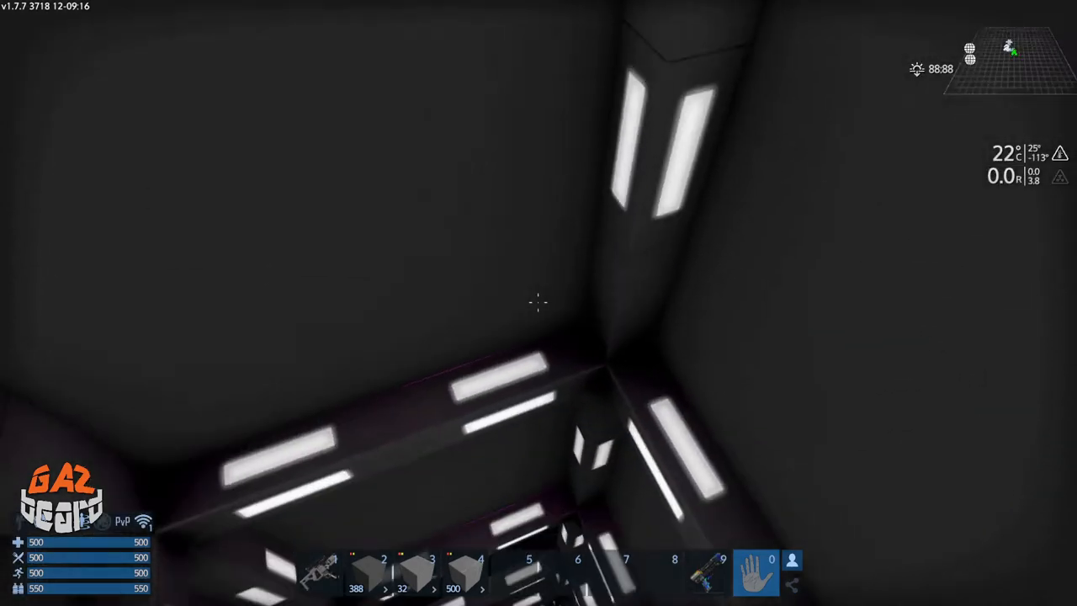
mouse_move(538, 303)
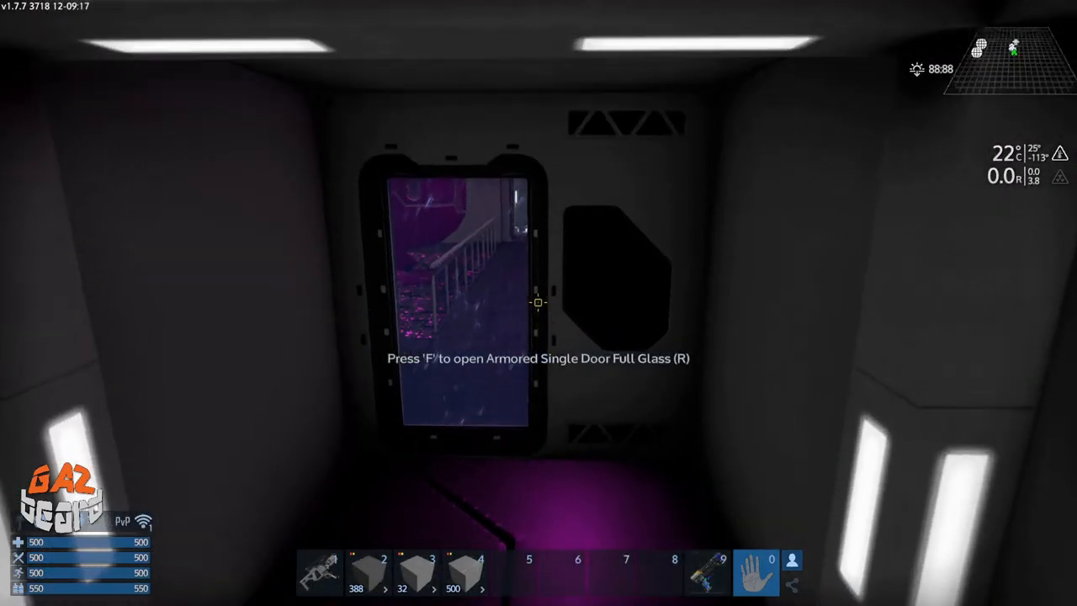
key("f")
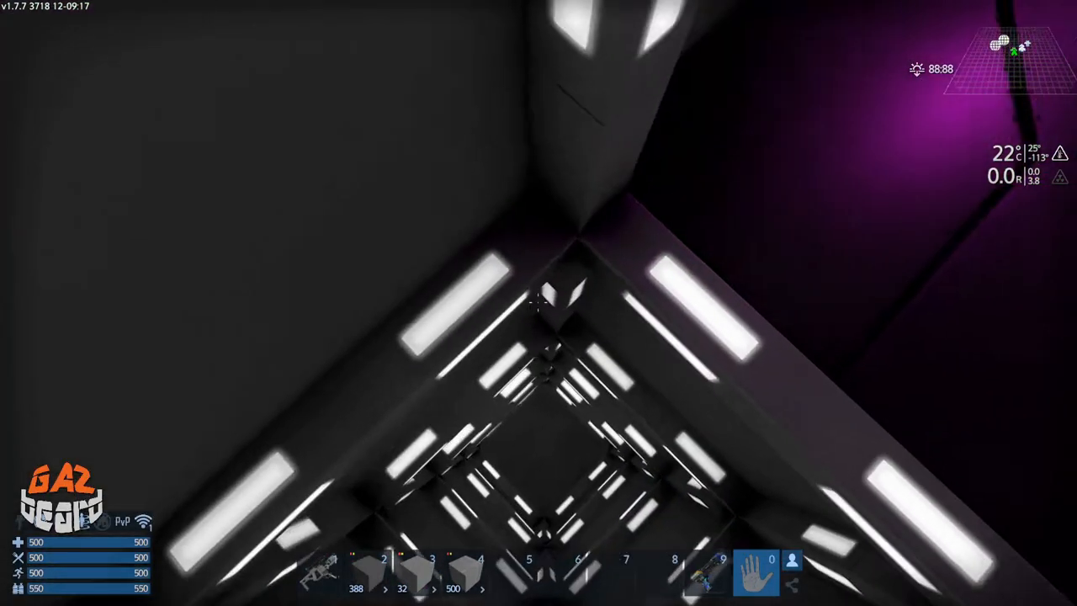
mouse_move(539, 303)
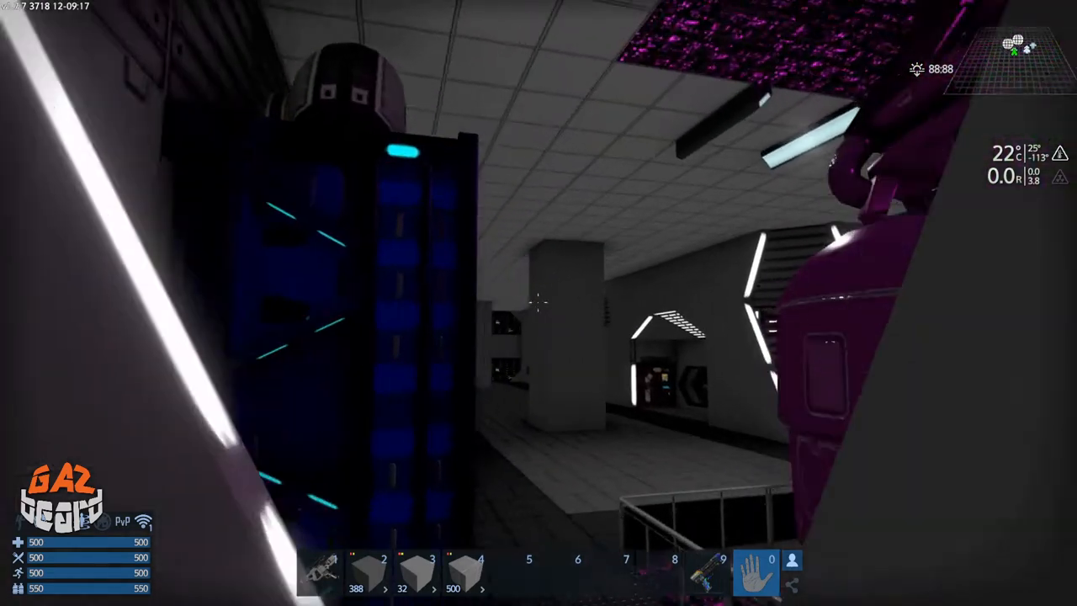
mouse_move(538, 302)
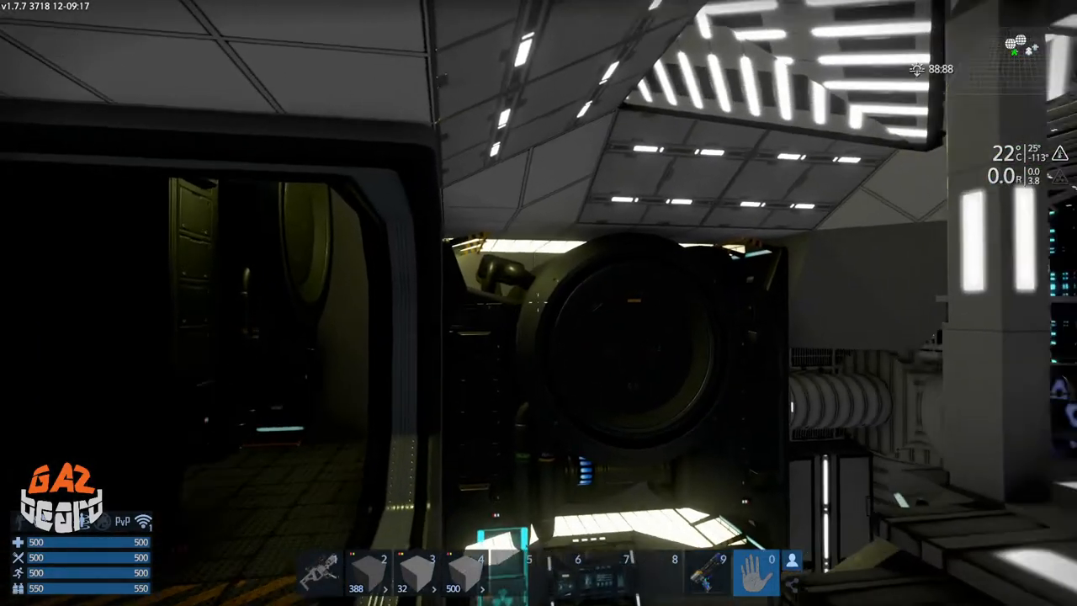
mouse_move(538, 303)
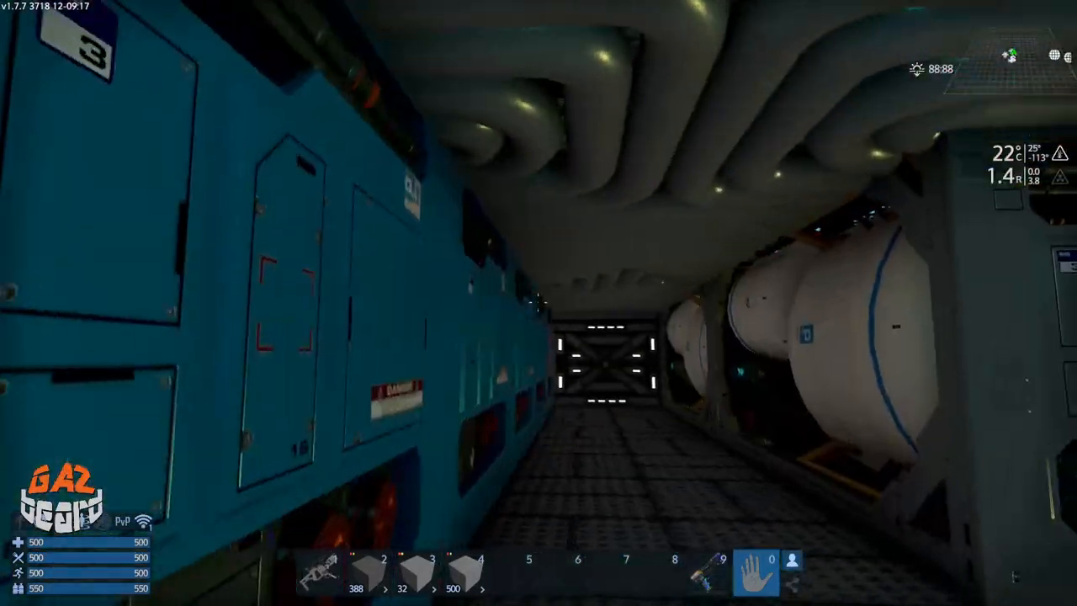
mouse_move(538, 303)
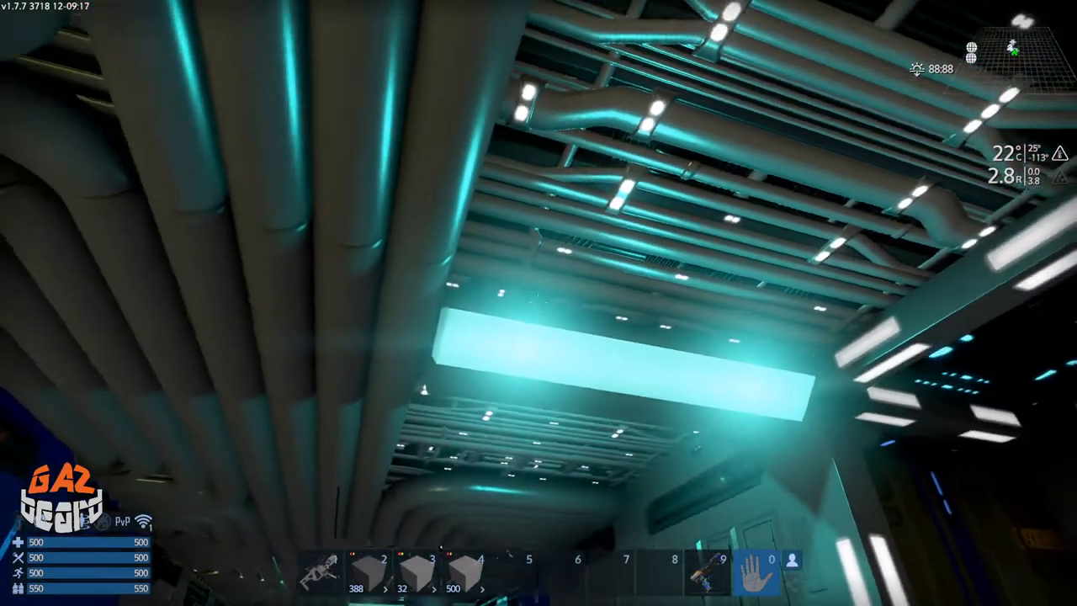
mouse_move(538, 303)
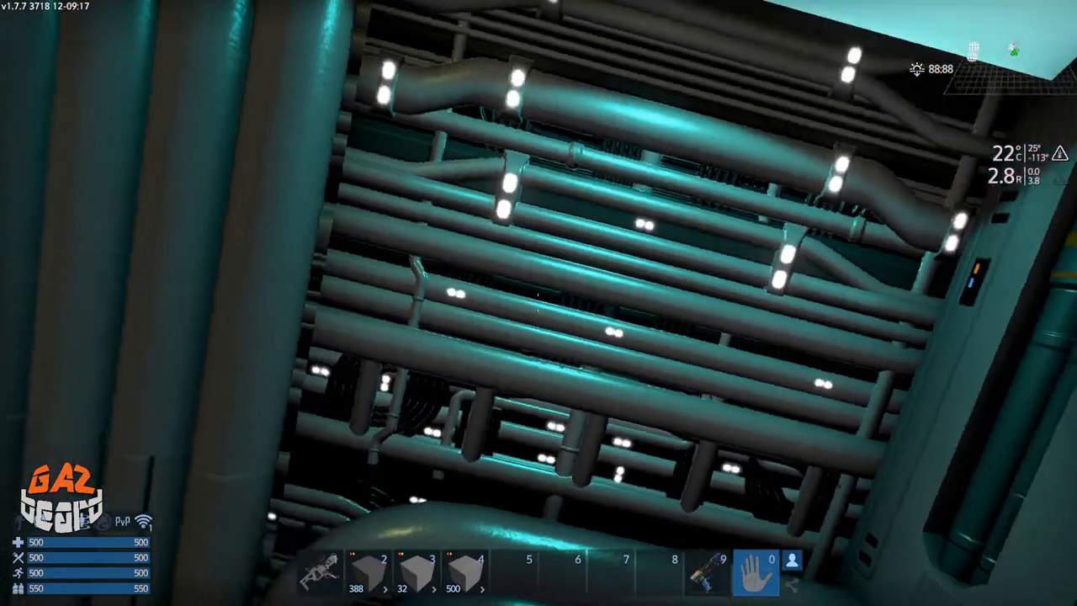
mouse_move(538, 303)
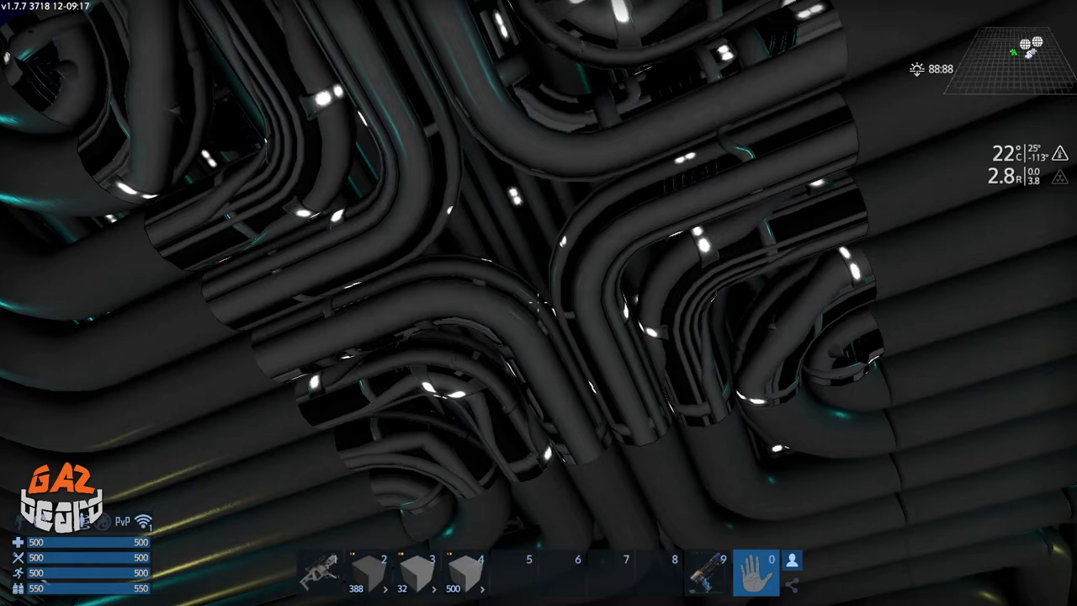
Re-equip the texture and colour tool in the fuel tank corridor
left_click(708, 572)
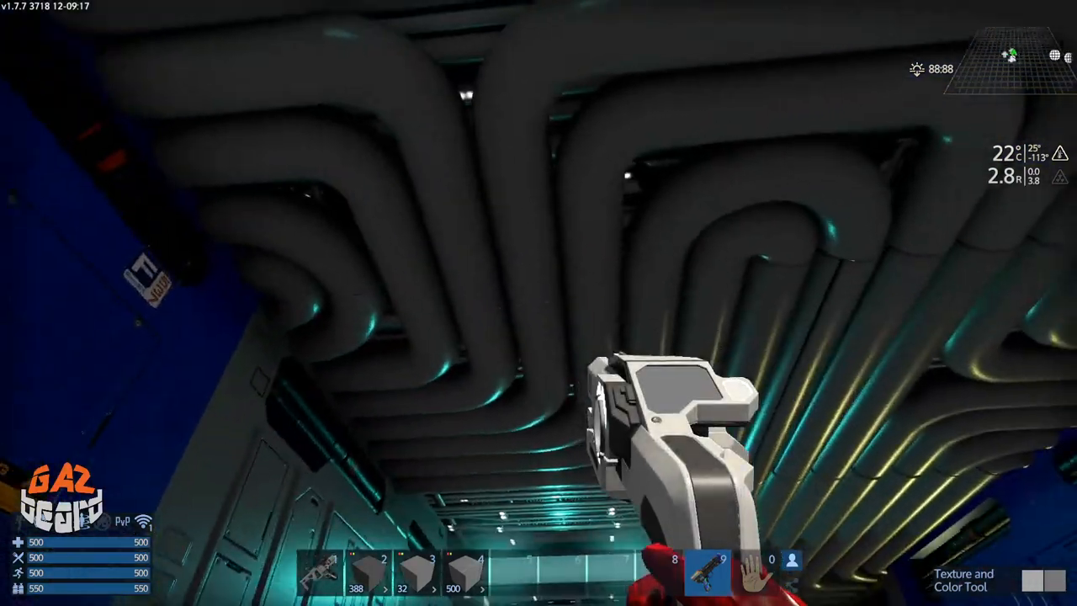
mouse_move(539, 303)
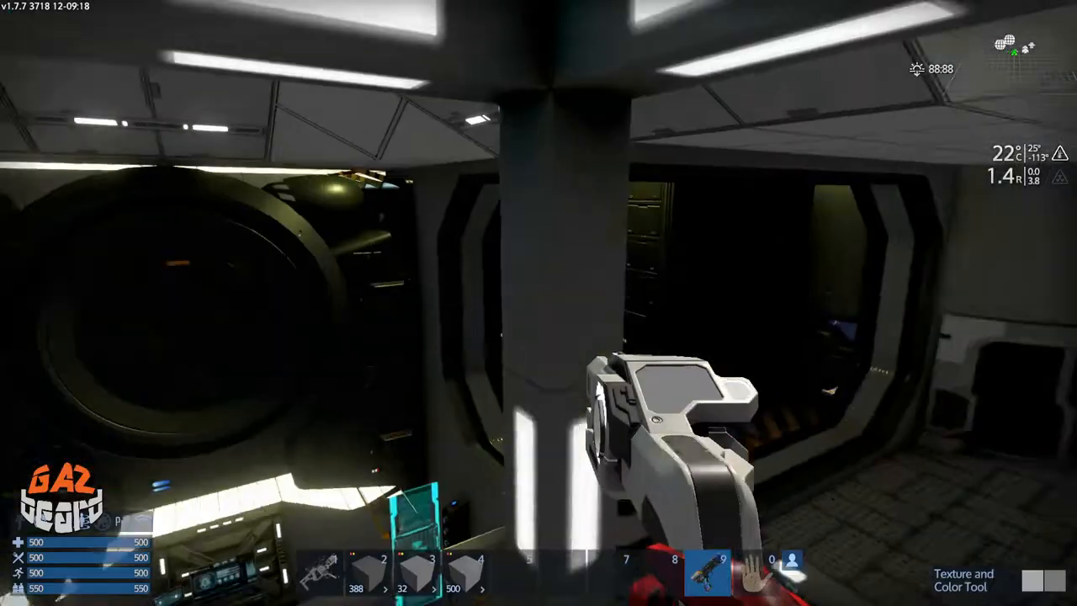
mouse_move(538, 303)
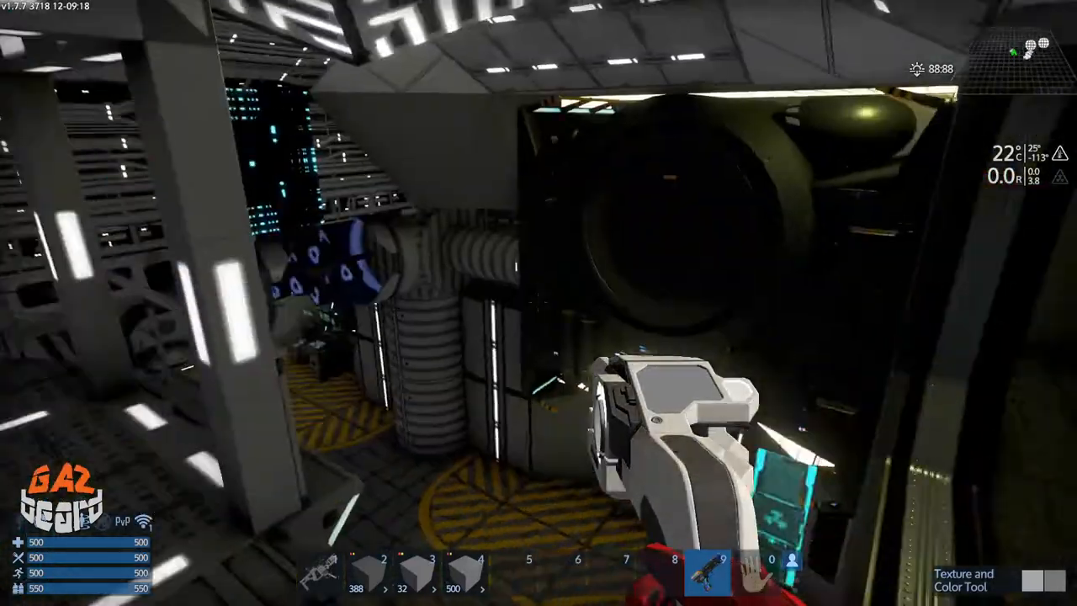
mouse_move(538, 303)
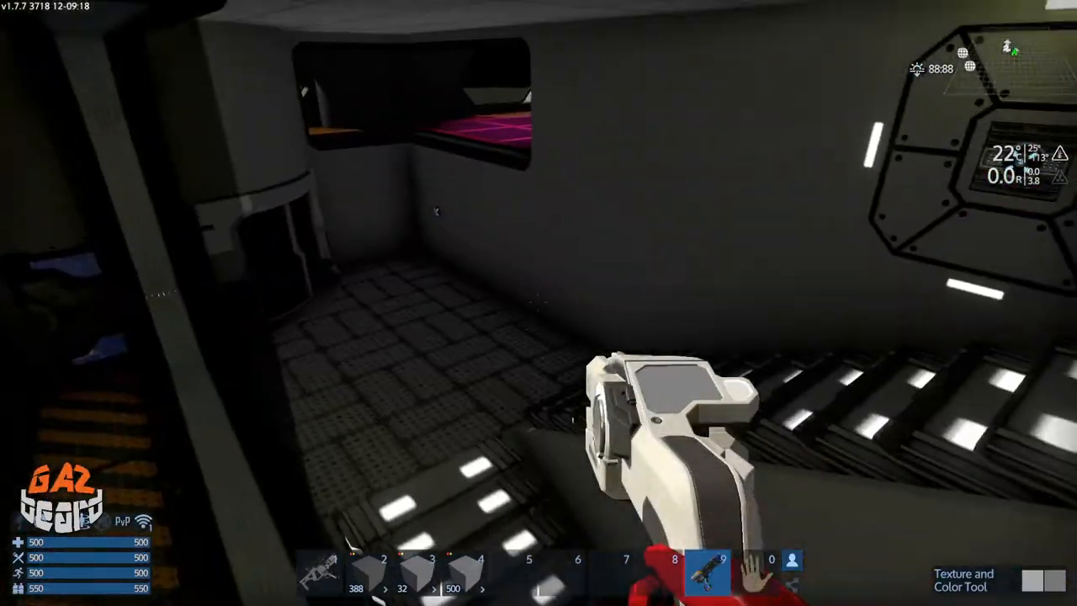
mouse_move(538, 302)
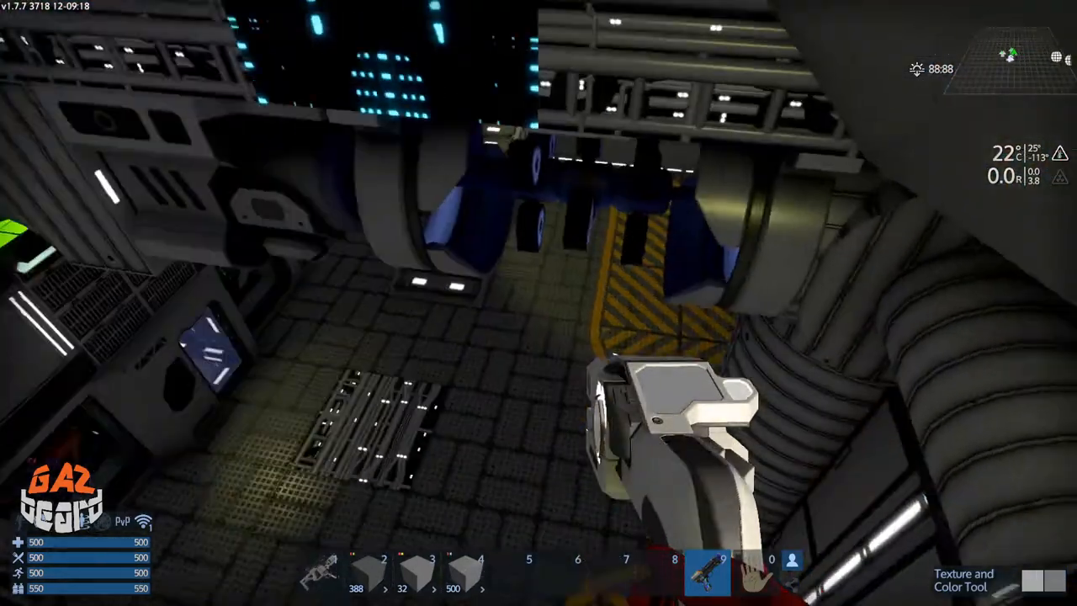
mouse_move(538, 303)
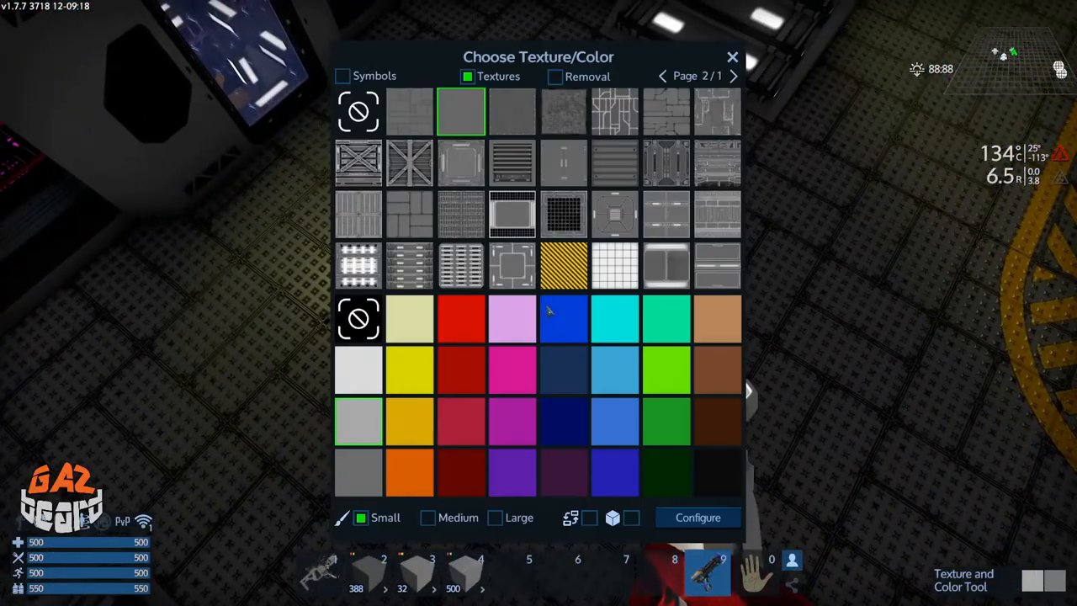
Pick a different plate texture from the palette and close the texture choices
left_click(409, 212)
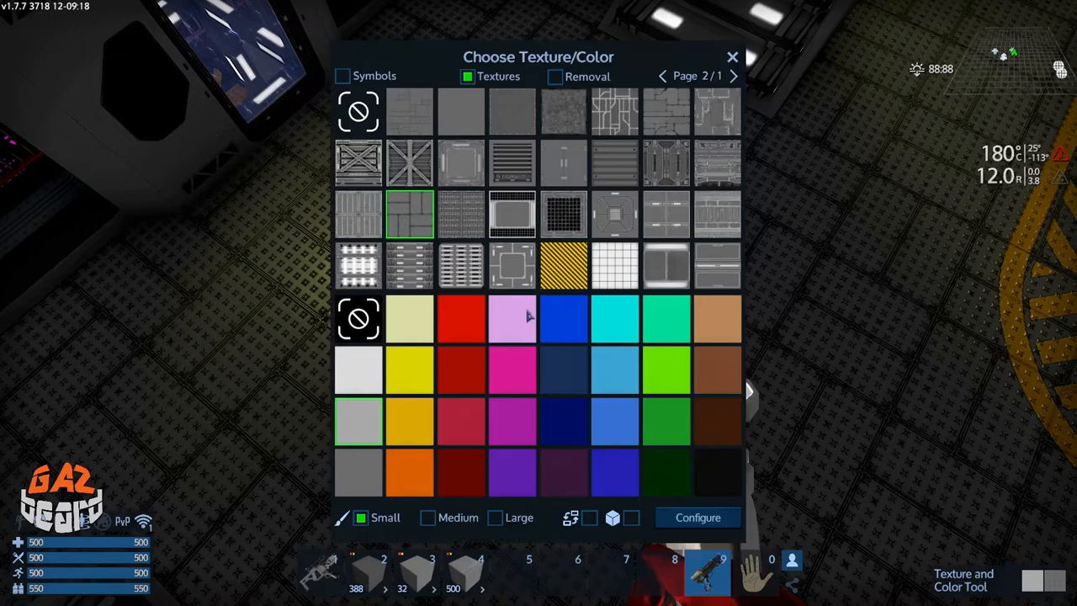
left_click(731, 56)
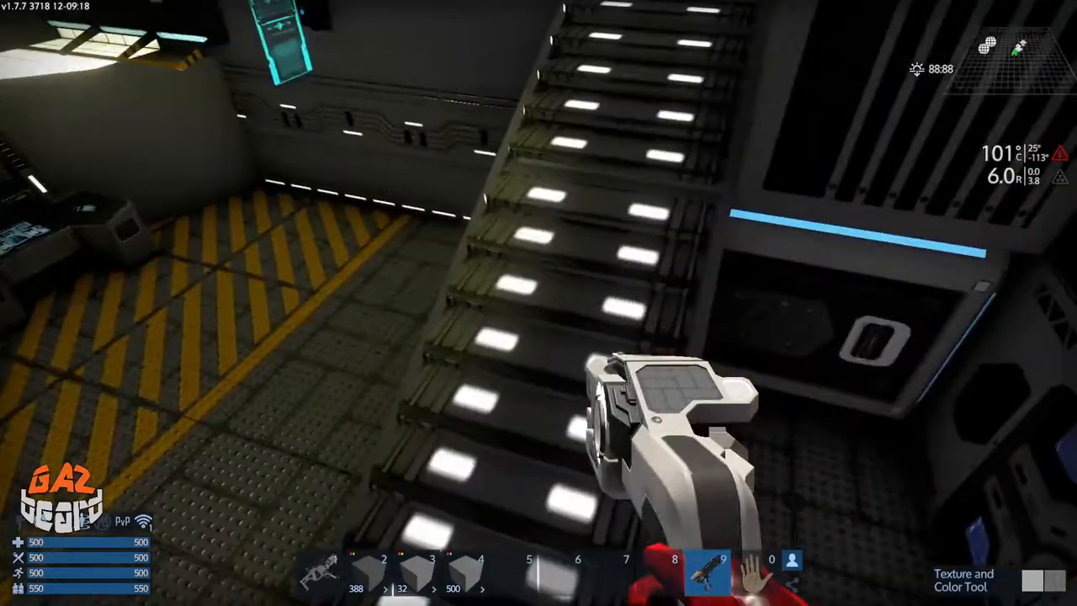
mouse_move(538, 303)
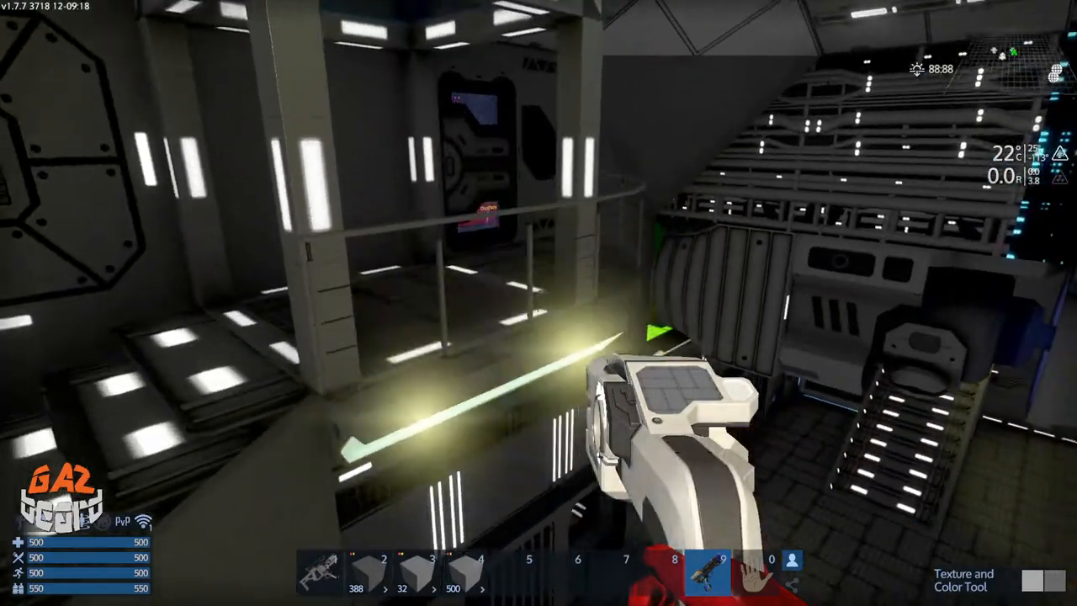
mouse_move(538, 303)
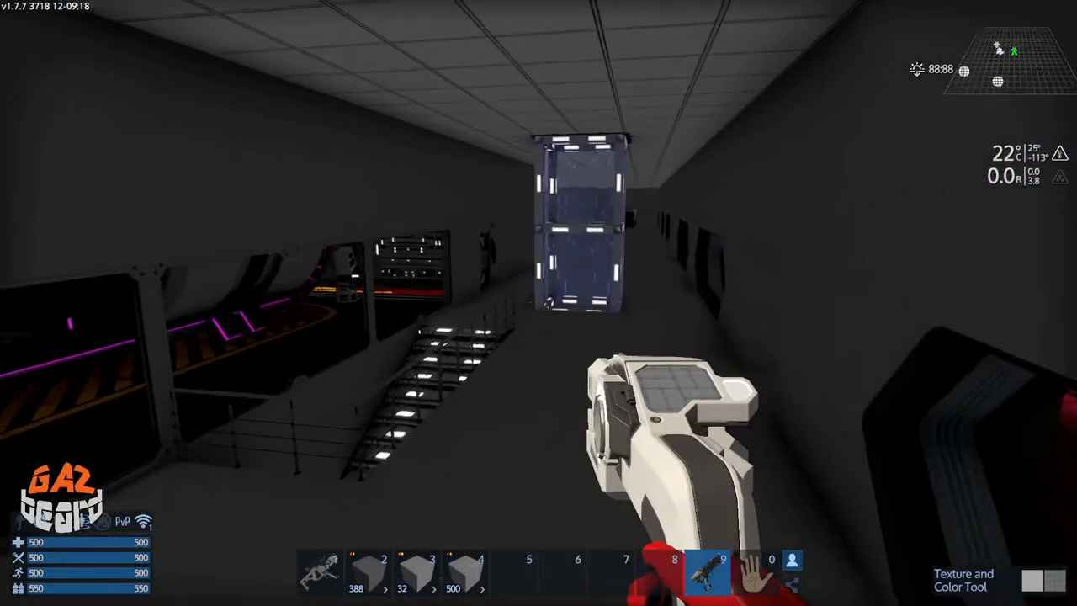
mouse_move(539, 303)
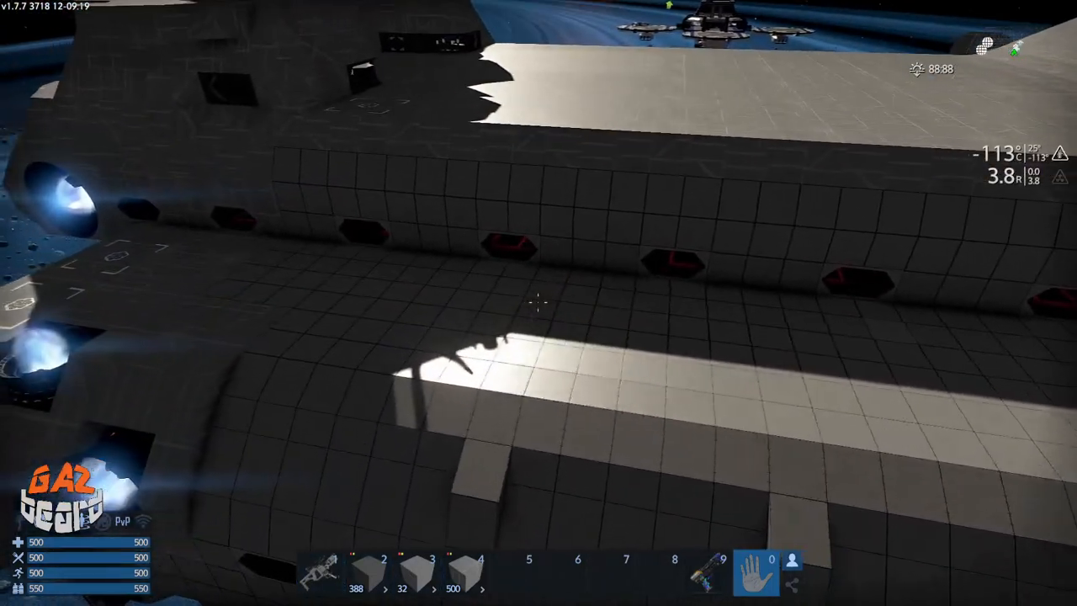
mouse_move(539, 303)
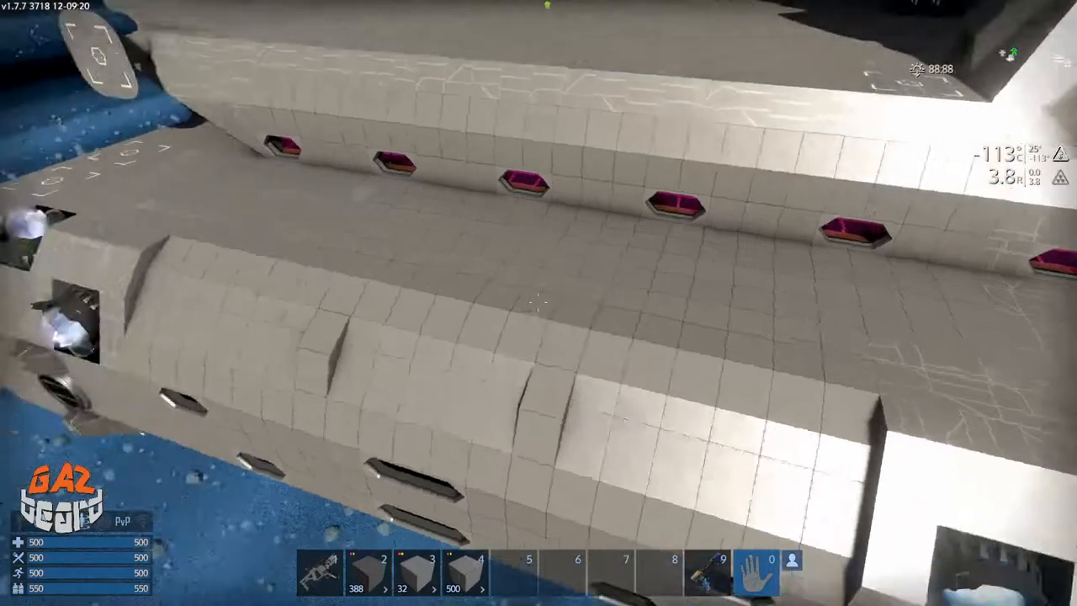
mouse_move(538, 303)
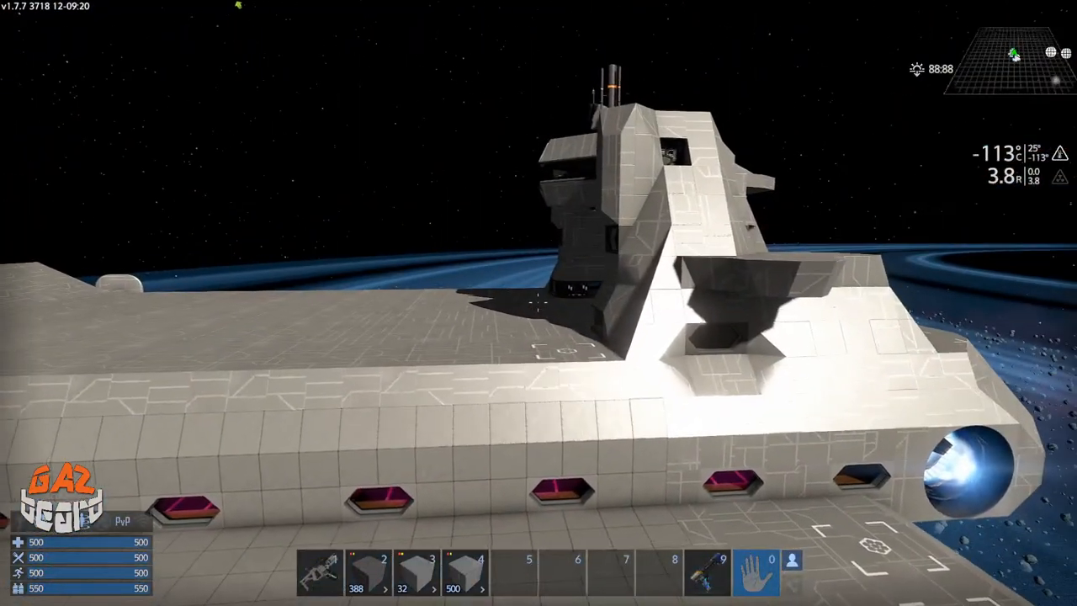
mouse_move(538, 303)
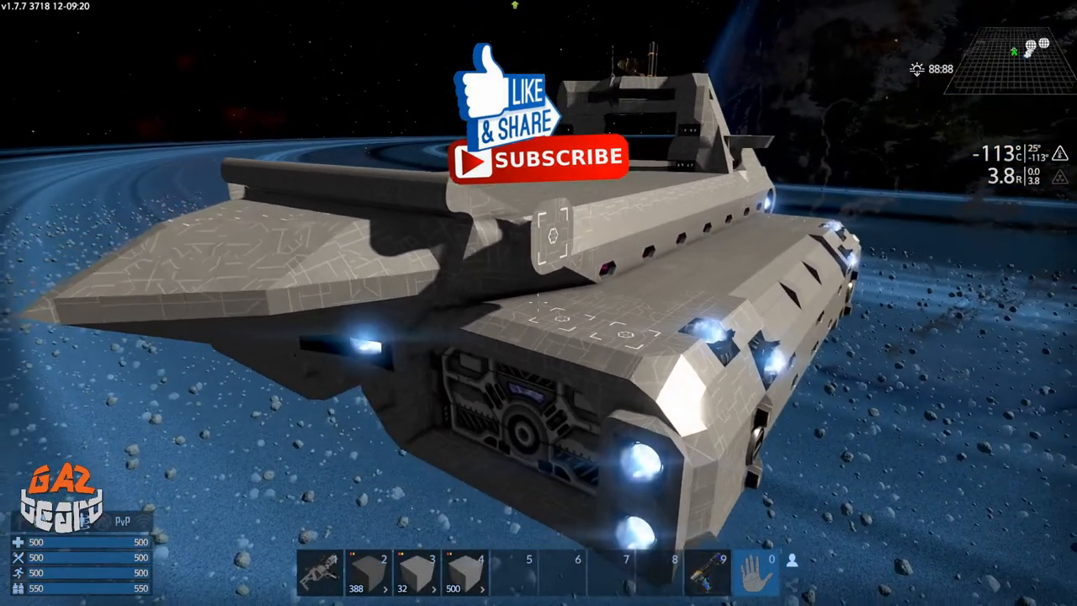
mouse_move(538, 303)
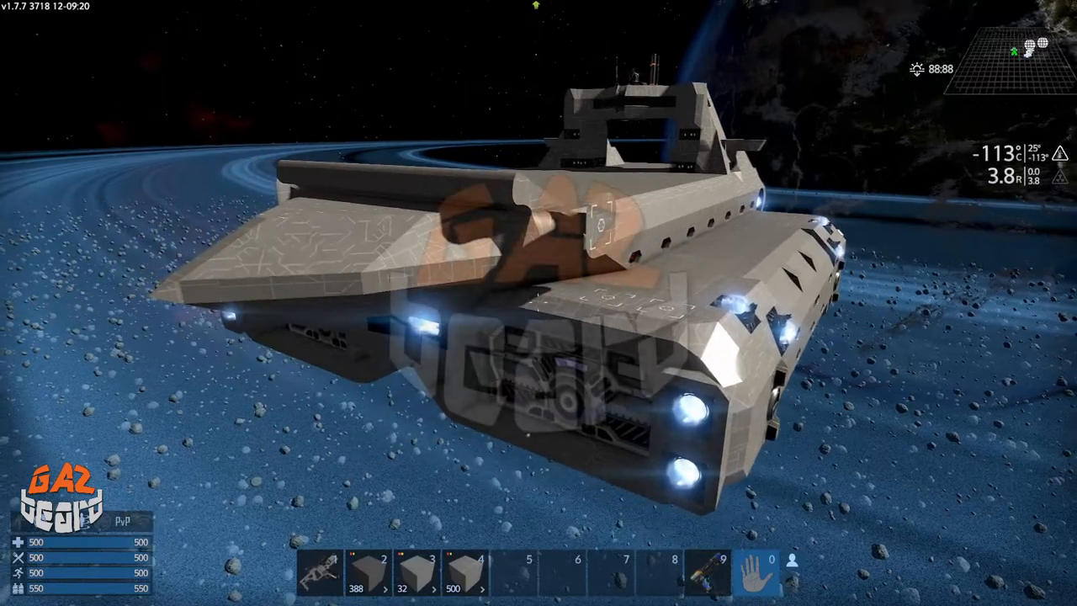